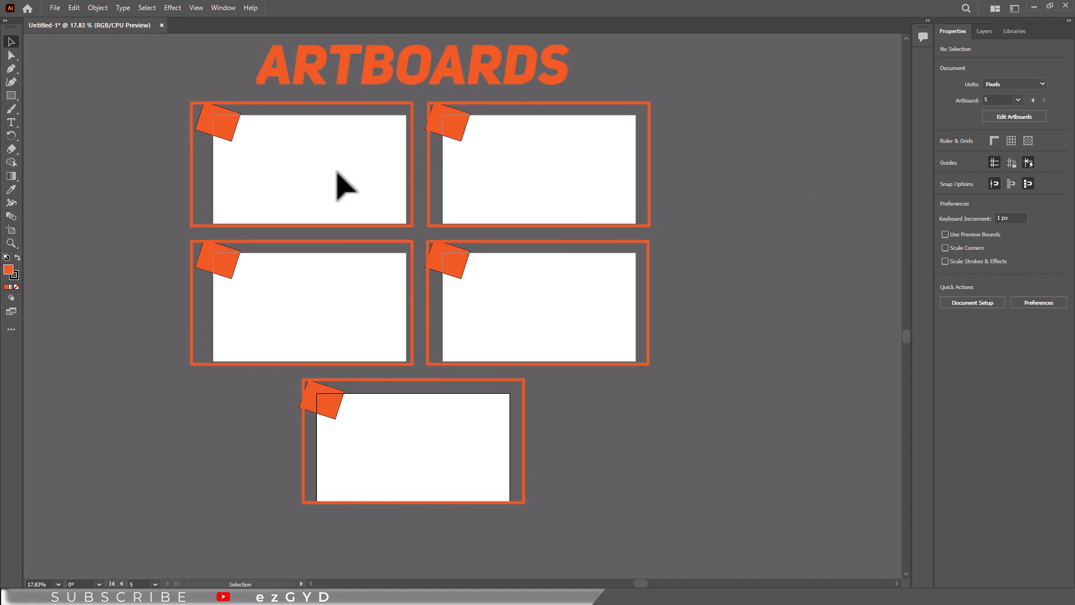
pyautogui.moveTo(302, 192)
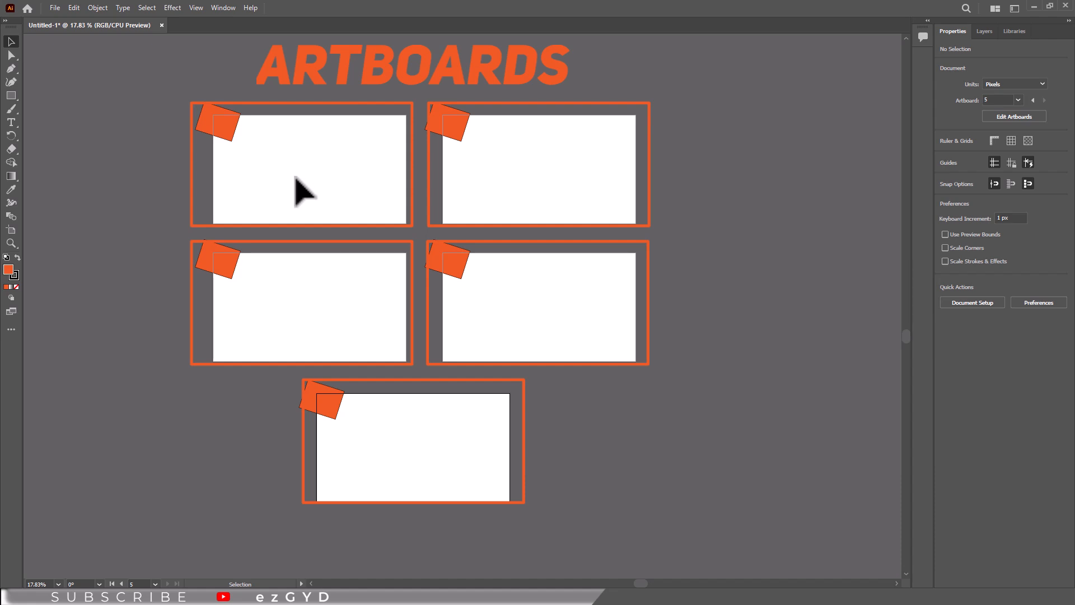
pyautogui.moveTo(185, 250)
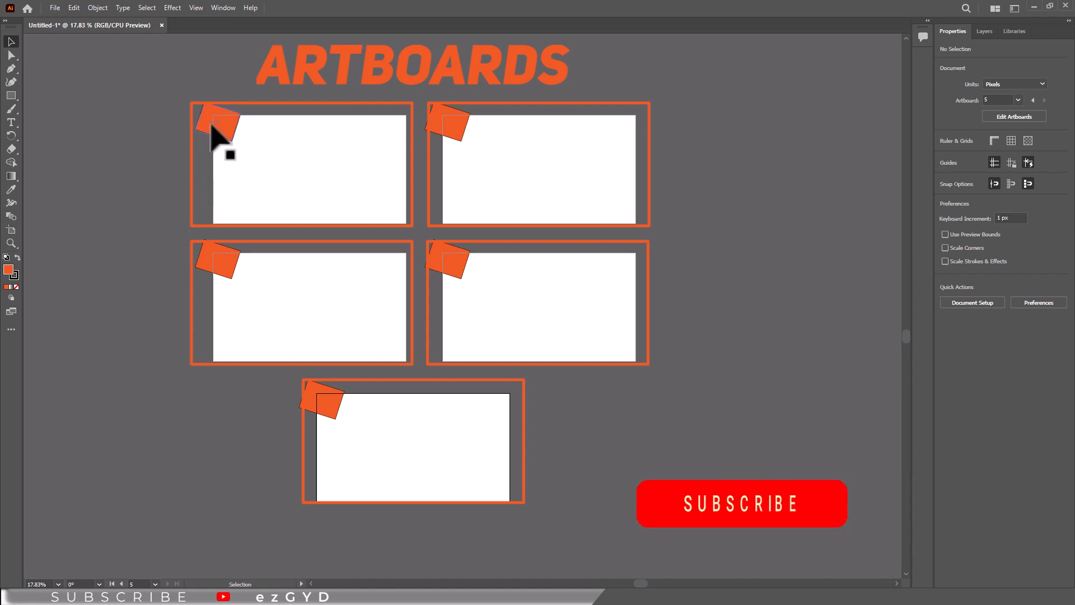
# Step: Export artboards 2–4 as PNG files named 'final', reaching the PNG Options dialog
pyautogui.click(741, 503)
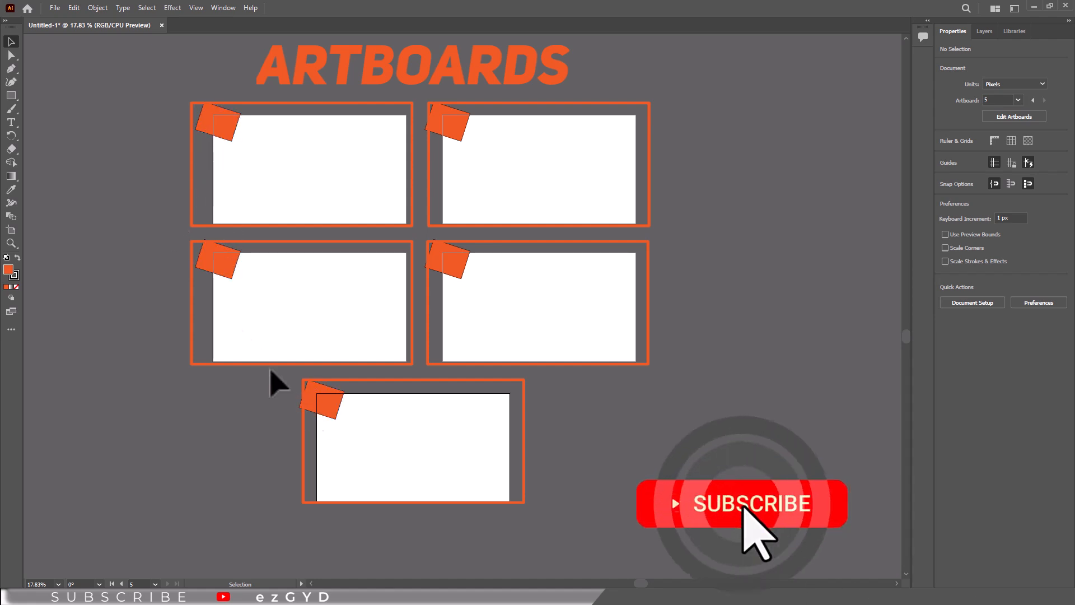
pyautogui.moveTo(298, 185)
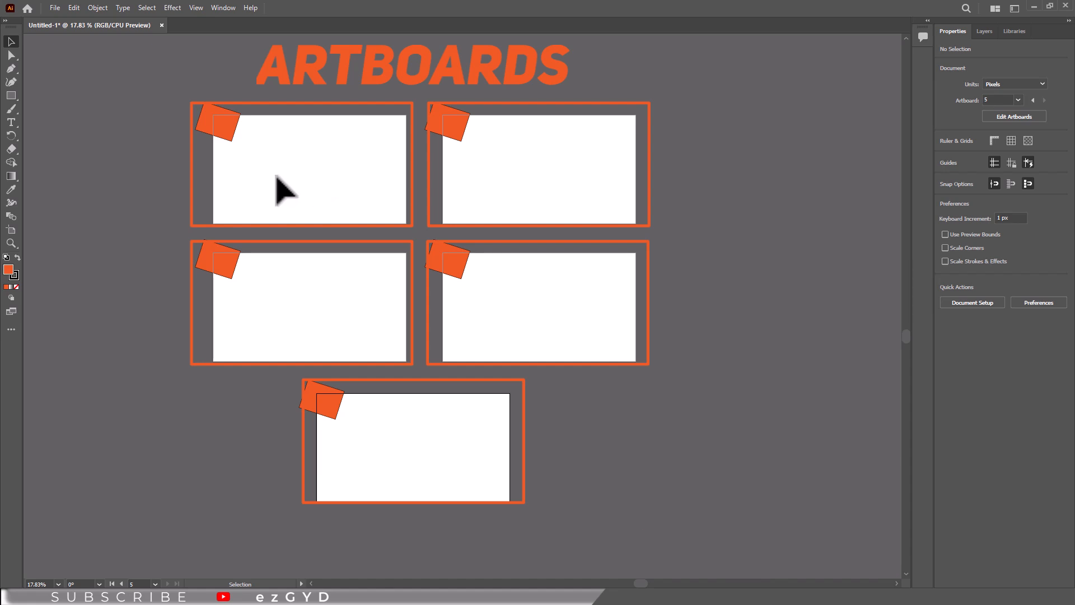
pyautogui.click(54, 8)
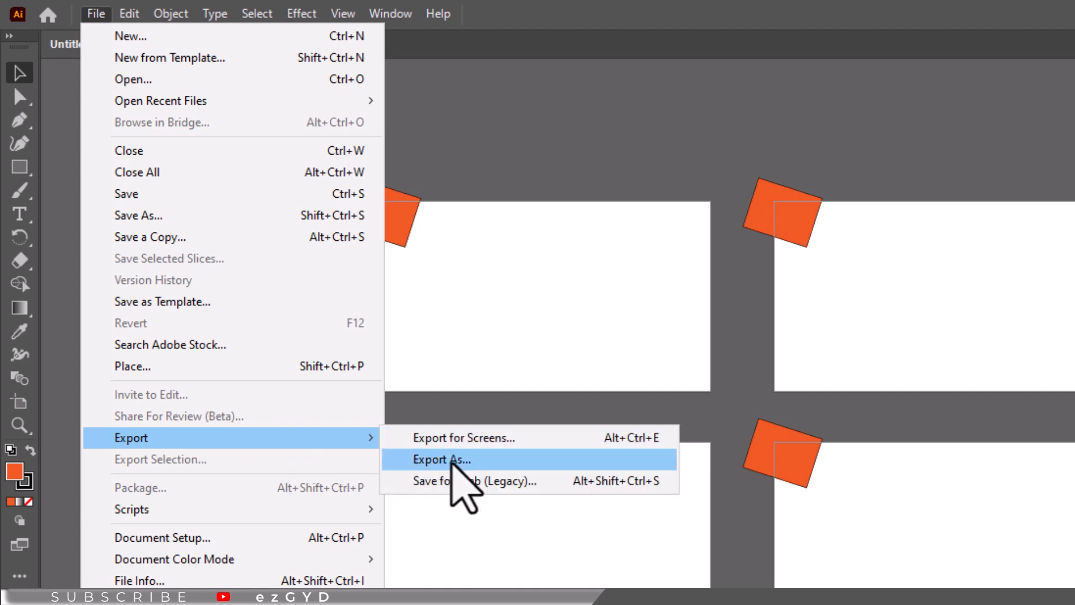
pyautogui.click(442, 459)
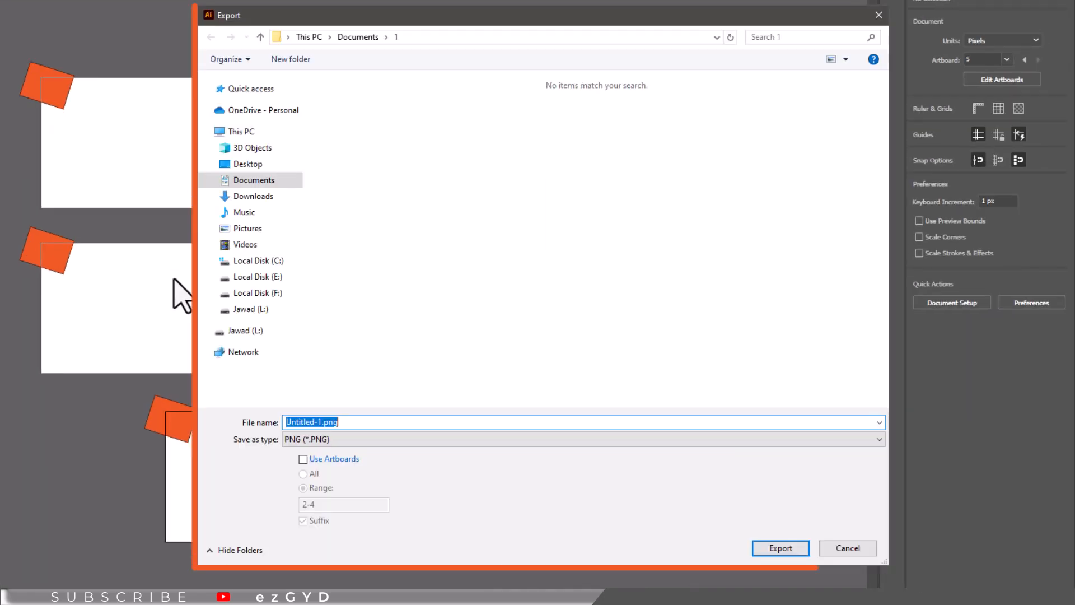
pyautogui.write('final')
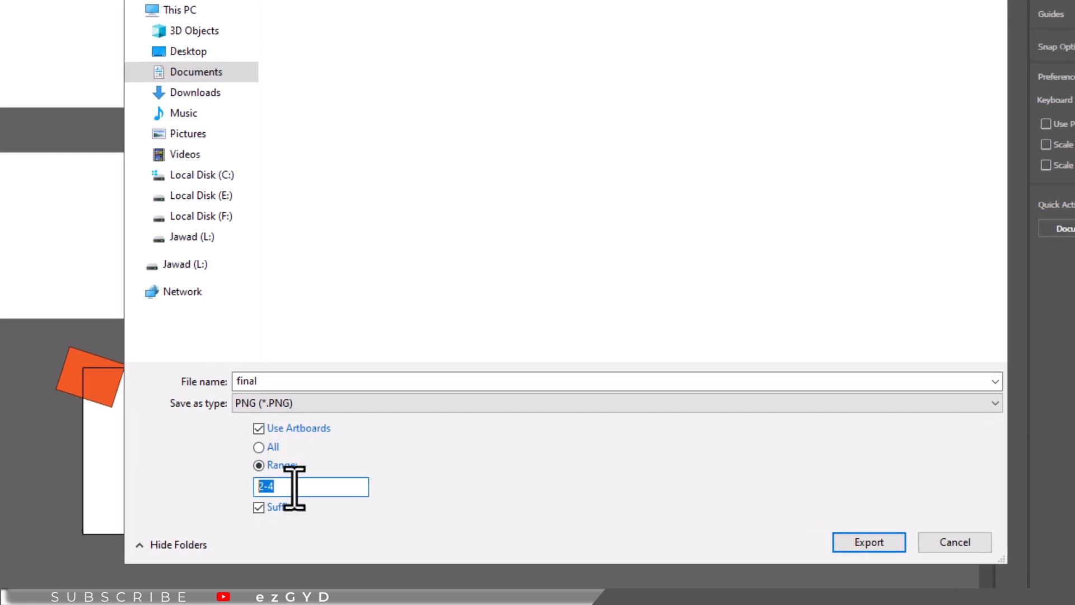
pyautogui.click(259, 447)
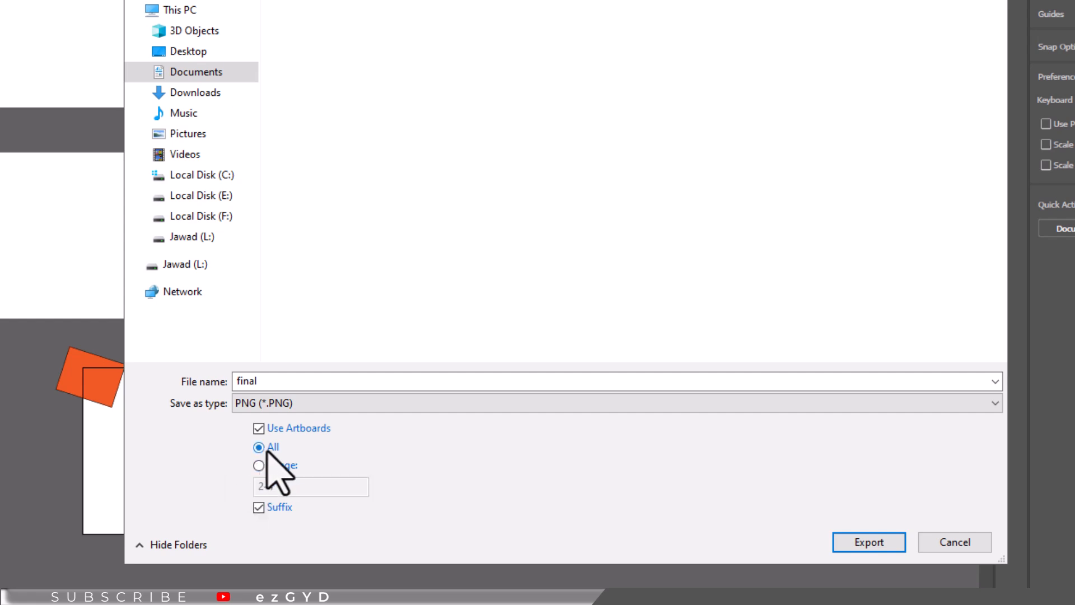
pyautogui.click(259, 465)
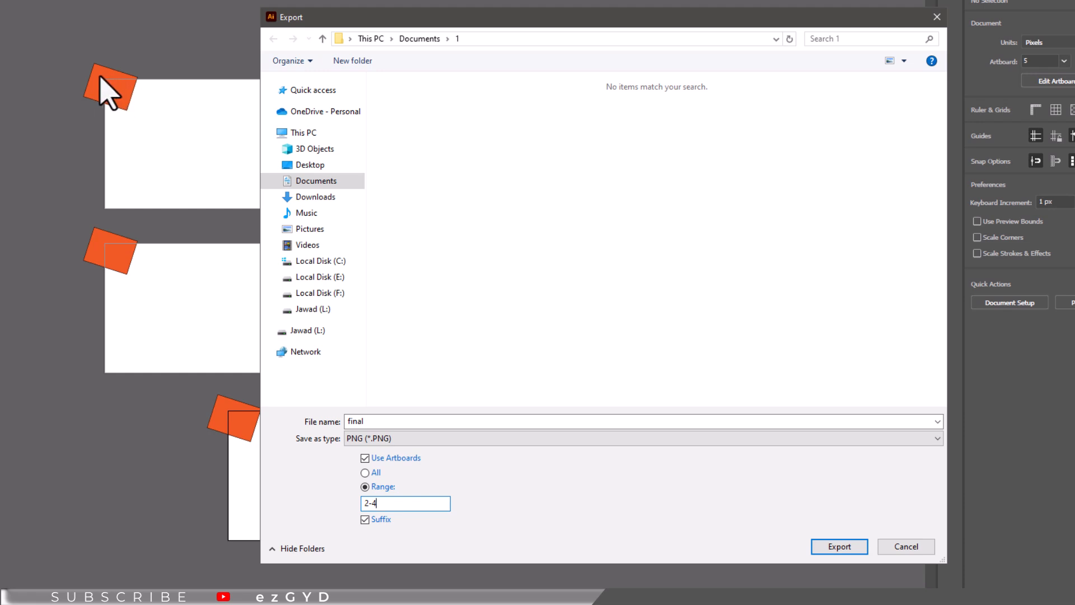
pyautogui.moveTo(101, 110)
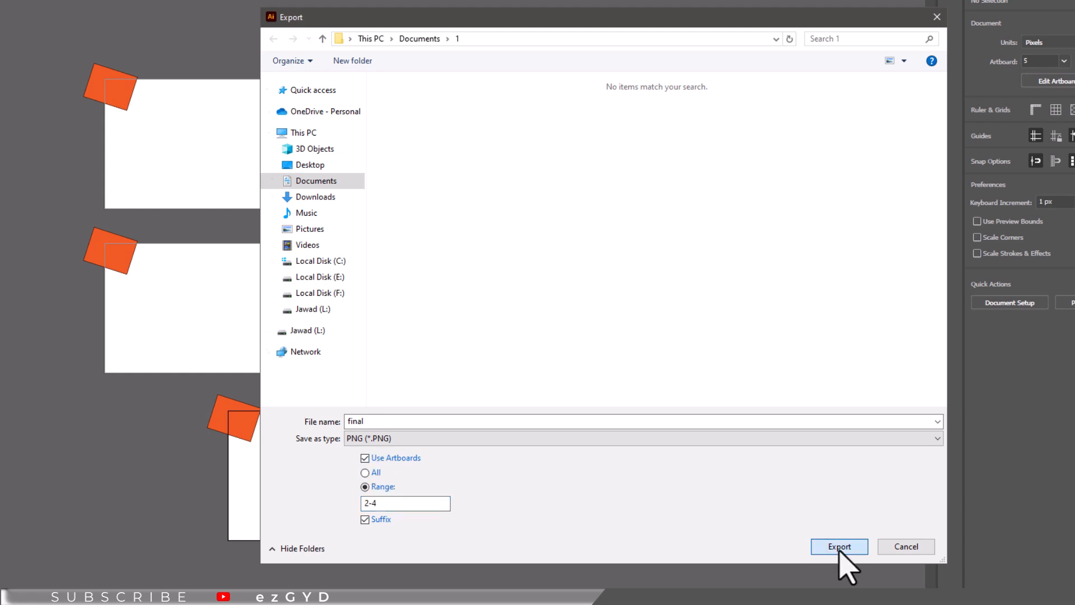
pyautogui.click(839, 547)
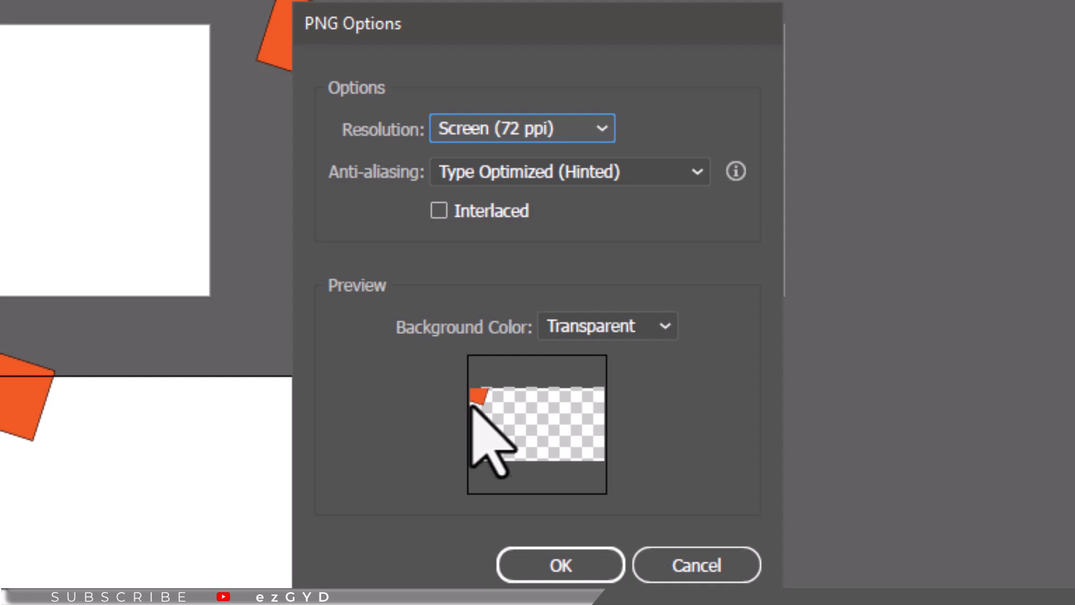
pyautogui.moveTo(535, 473)
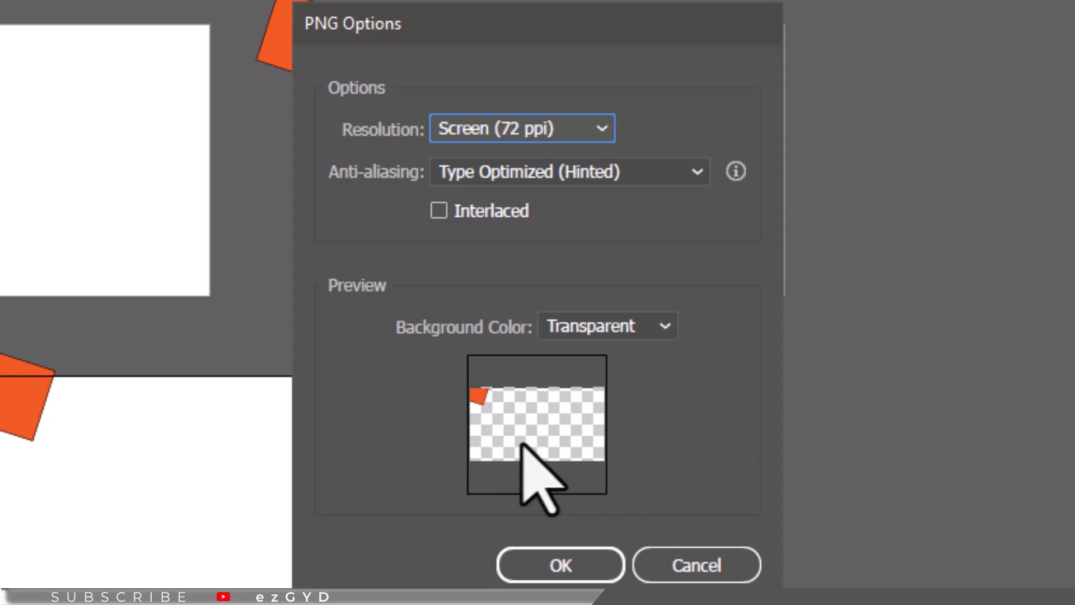
pyautogui.moveTo(522, 459)
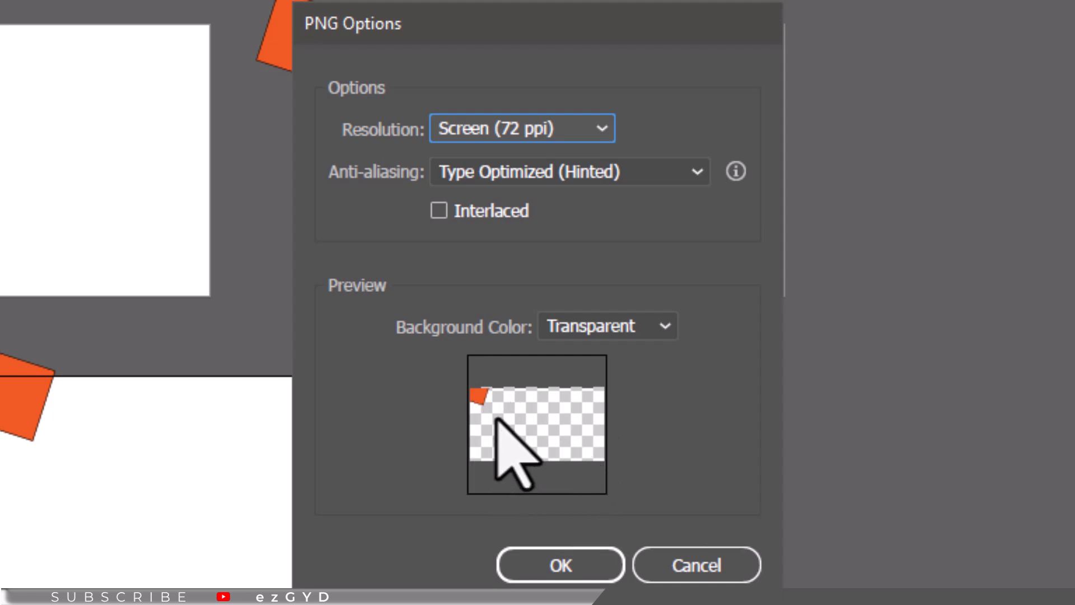
# Step: Finish the PNG export, then export the orange rectangle document as PNG without artboards
pyautogui.click(559, 565)
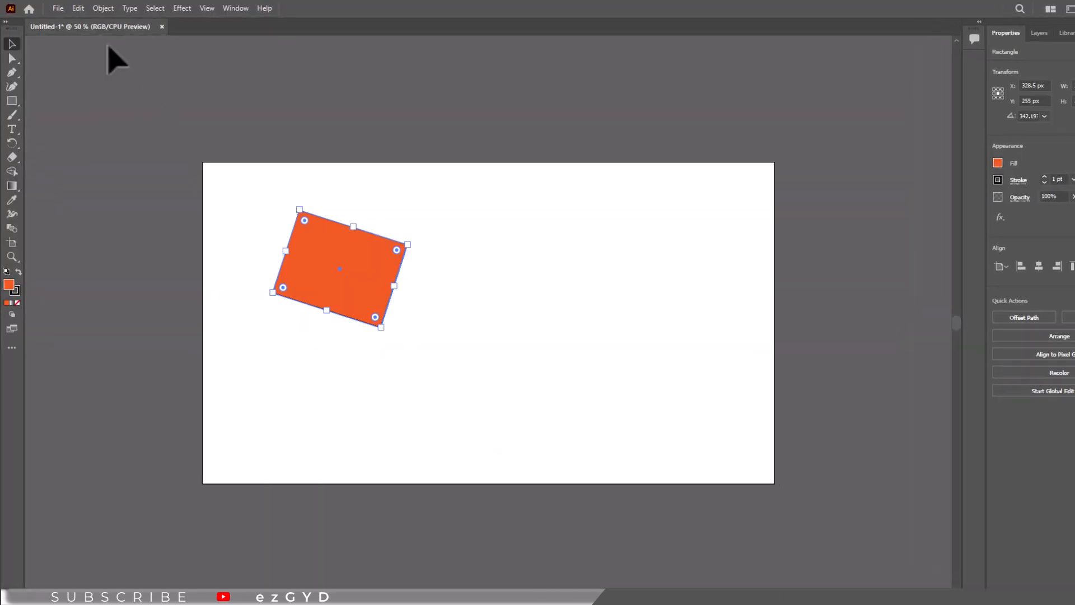
pyautogui.click(58, 7)
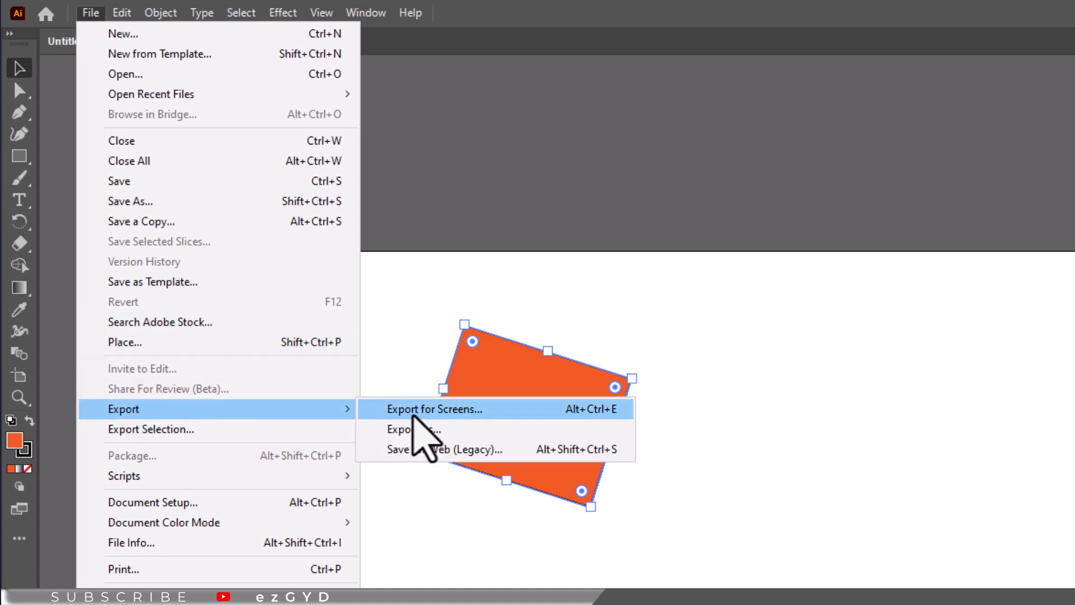
pyautogui.click(411, 428)
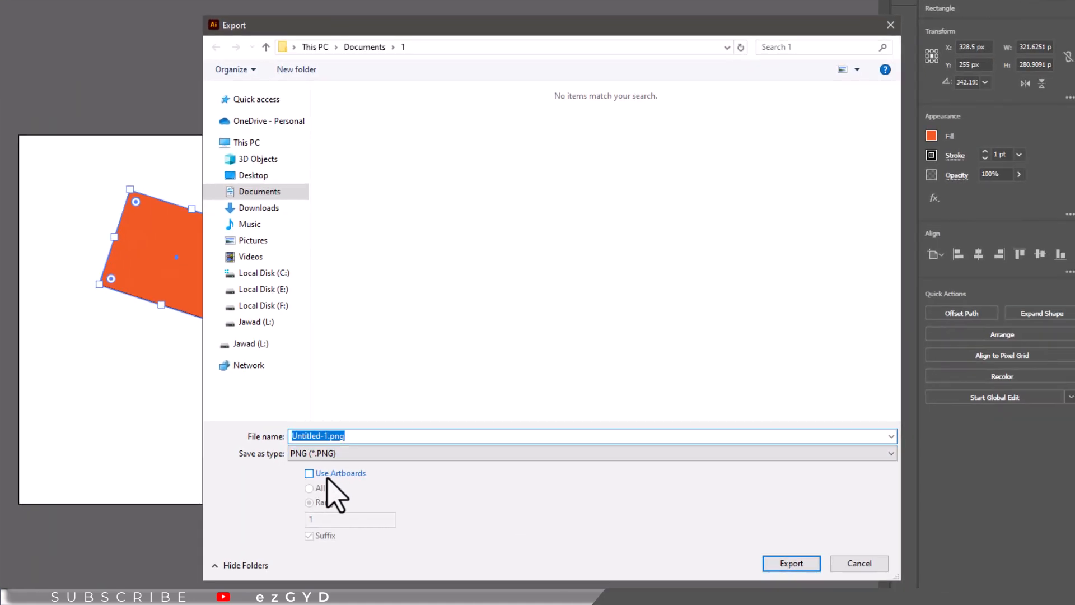
pyautogui.click(791, 562)
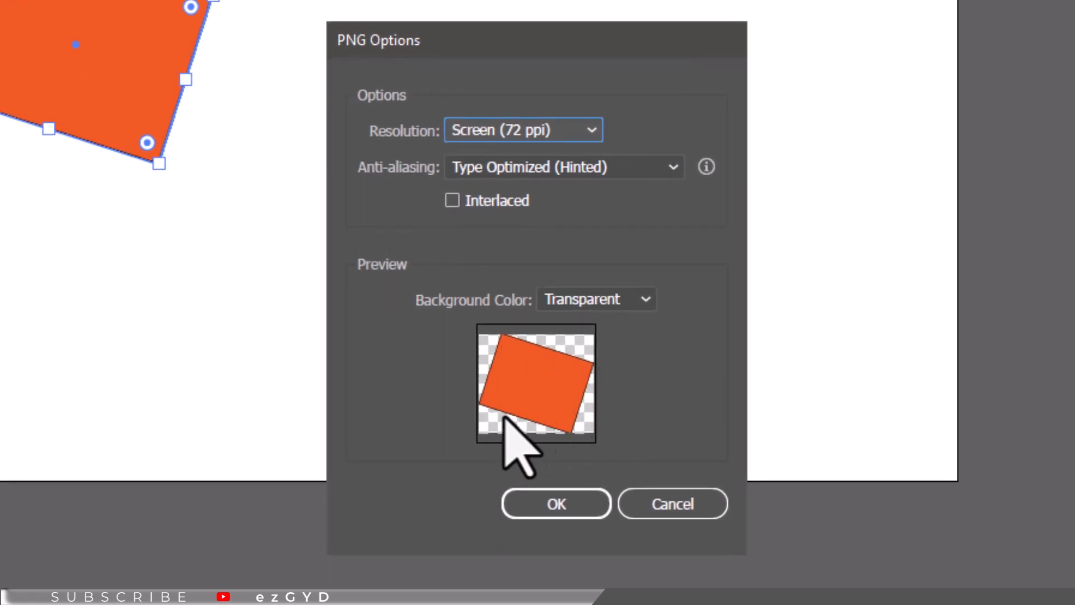
pyautogui.moveTo(538, 460)
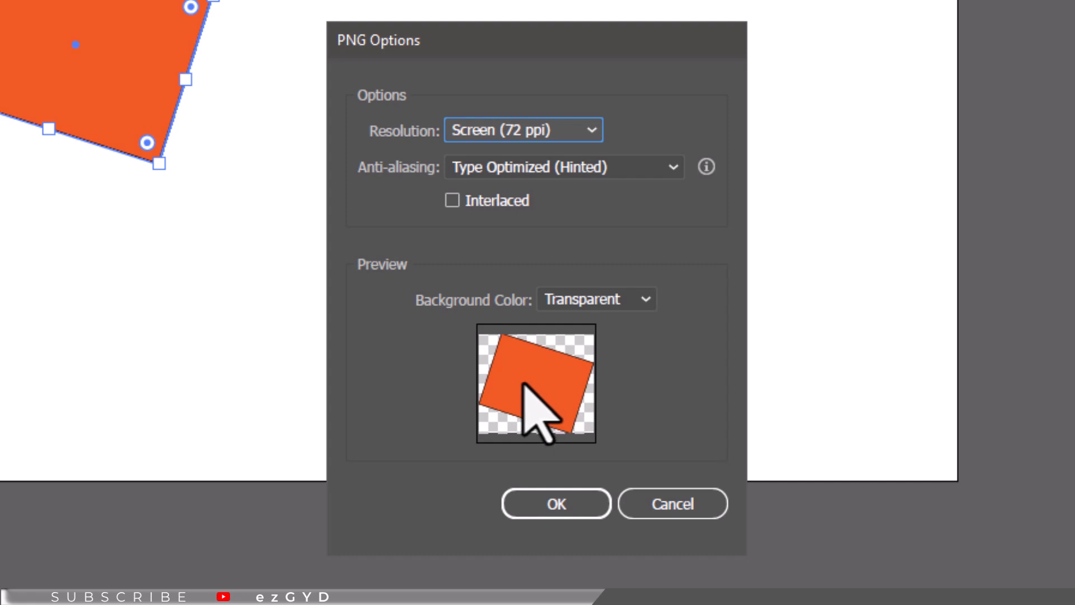
pyautogui.moveTo(549, 412)
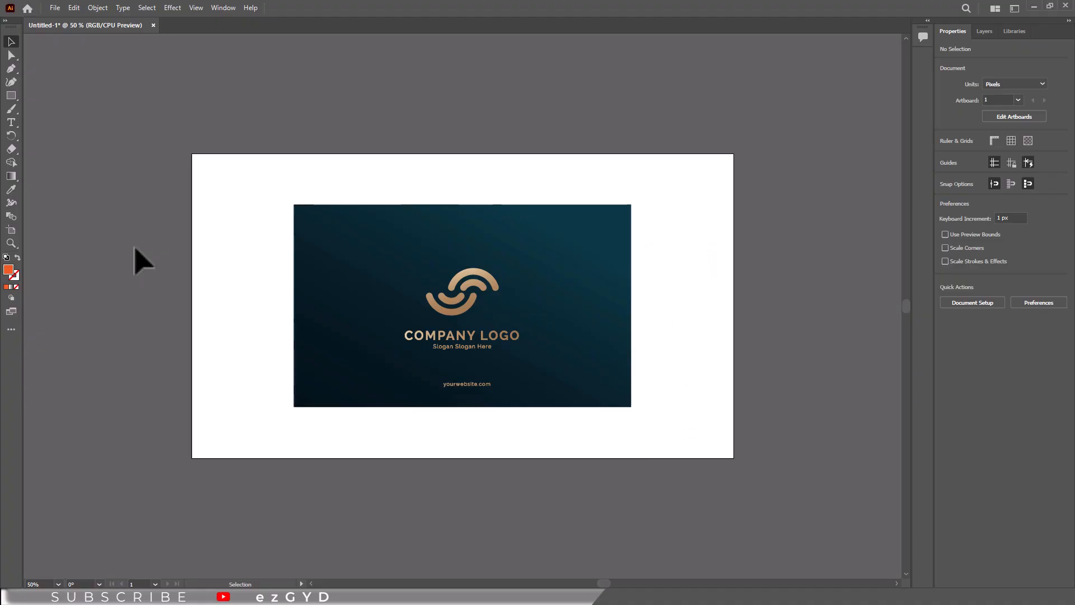
pyautogui.moveTo(140, 251)
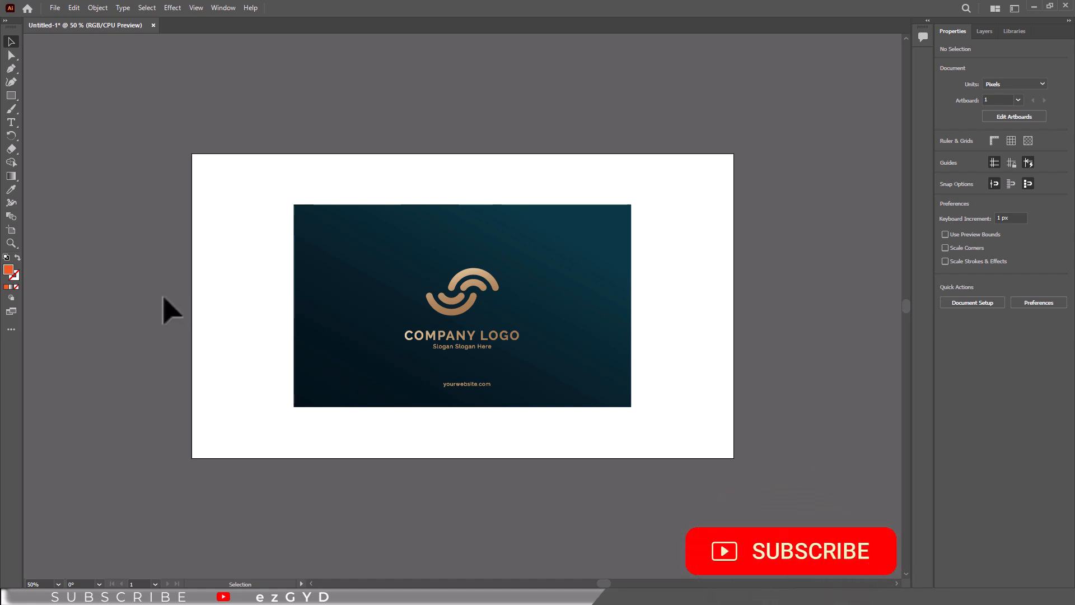
pyautogui.moveTo(104, 127)
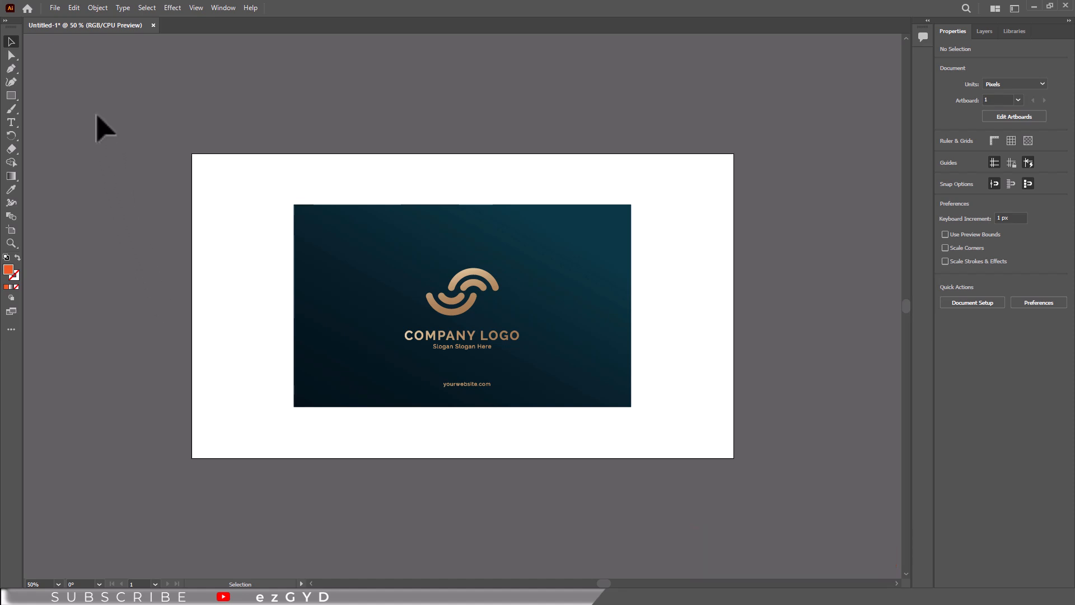
# Step: Start exporting the logo card document as JPEG (*.JPG) with Use Artboards checked
pyautogui.click(54, 8)
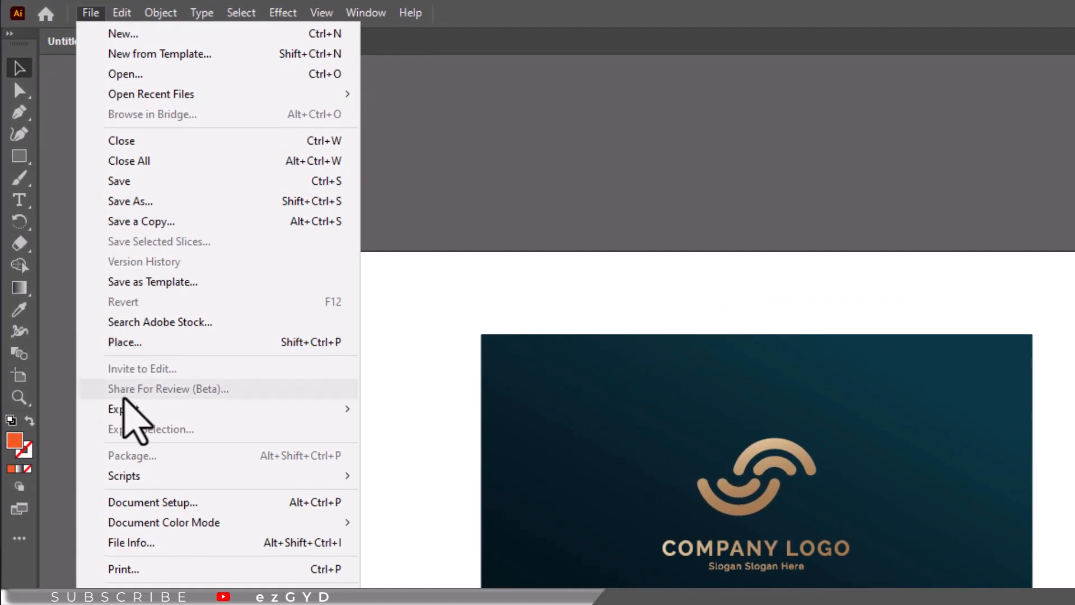
pyautogui.click(123, 408)
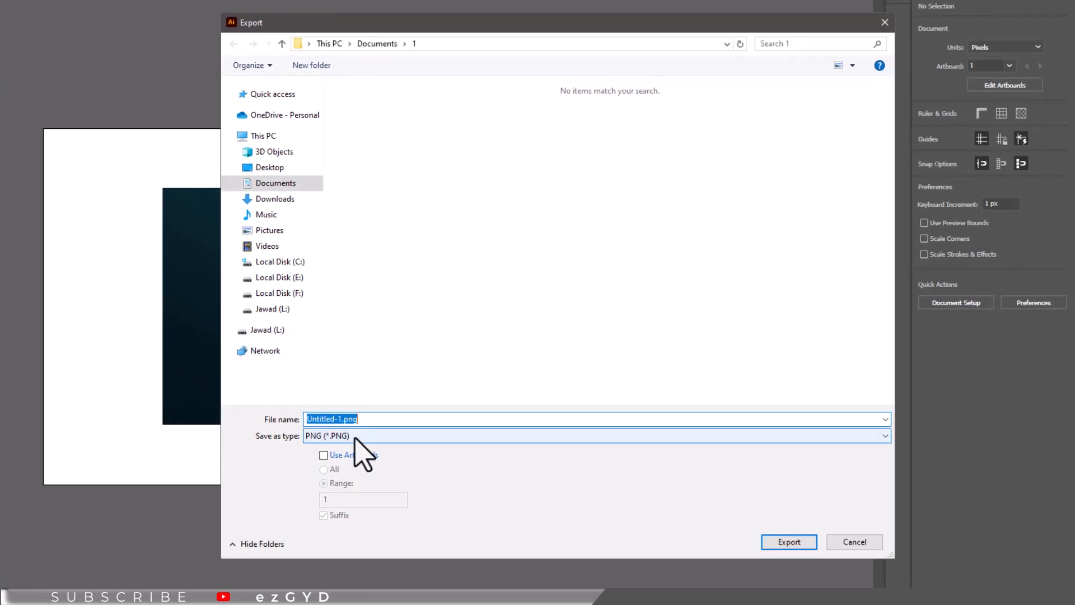
pyautogui.click(596, 435)
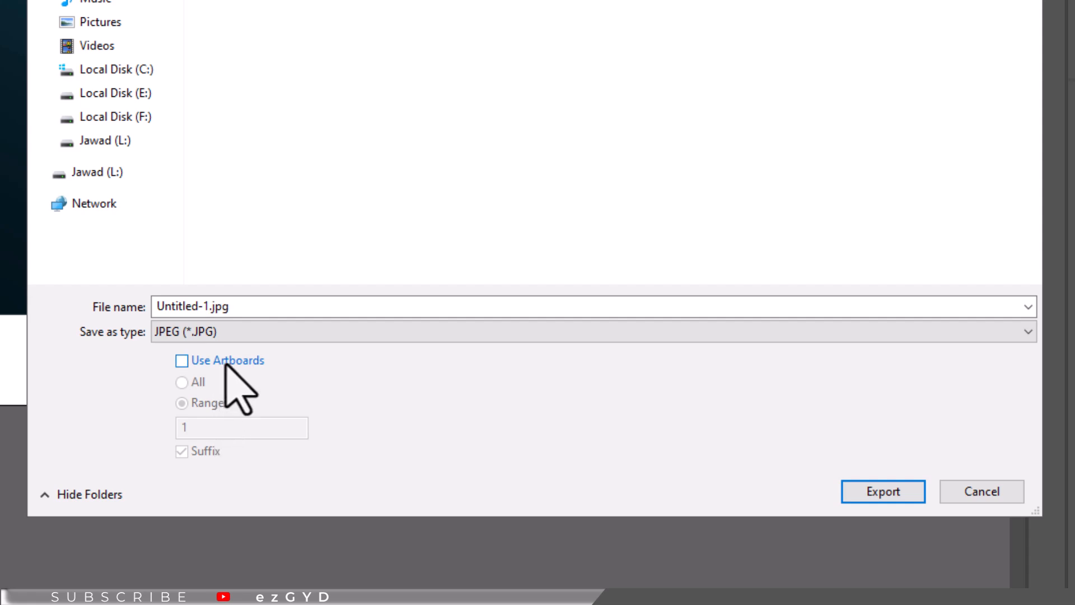
pyautogui.click(883, 492)
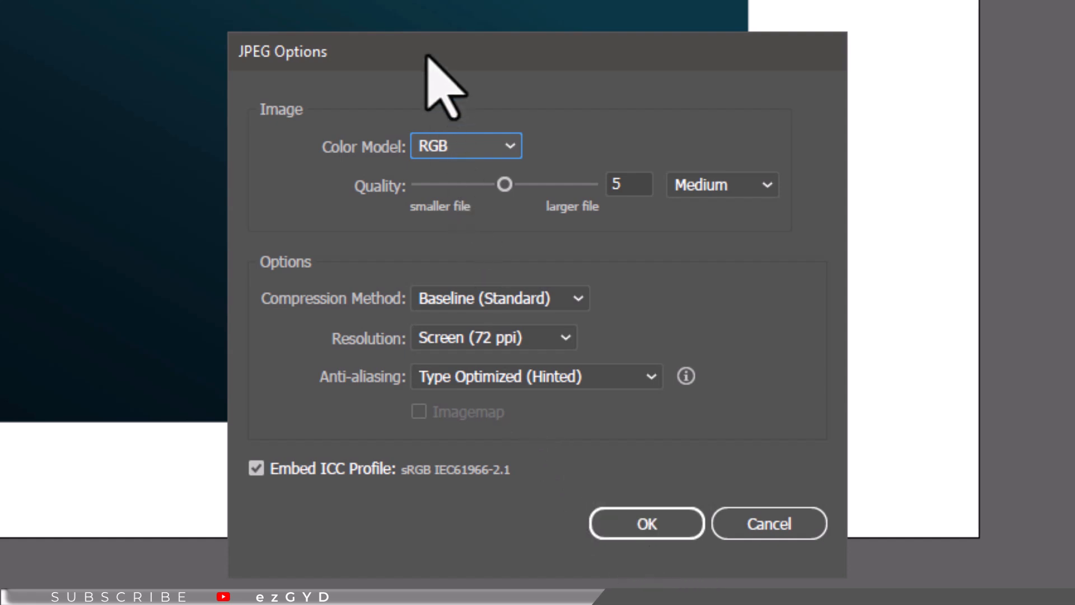
pyautogui.moveTo(476, 171)
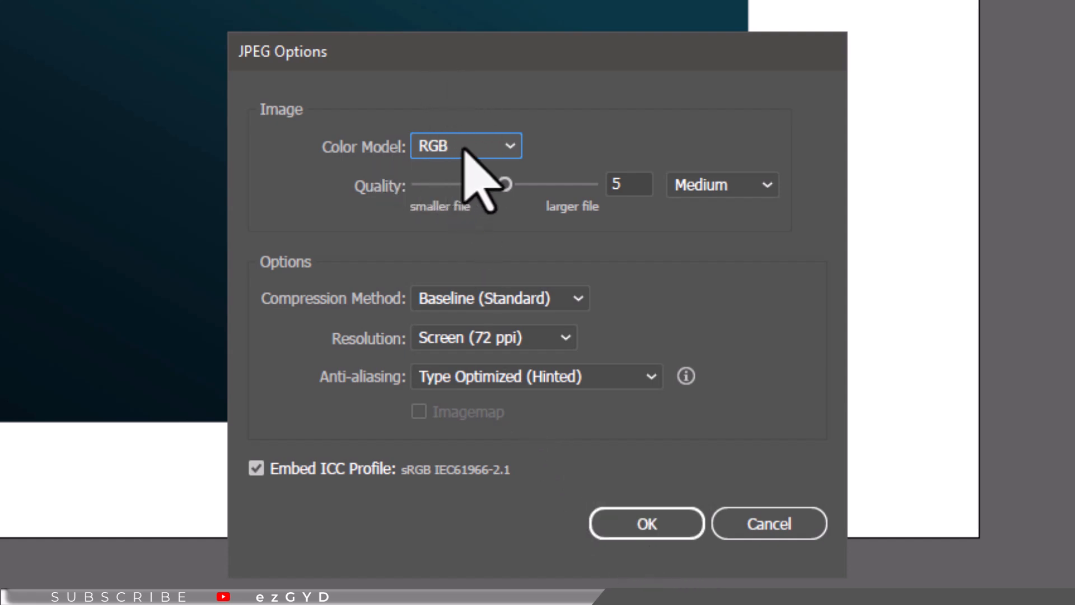
# Step: Set JPEG quality to maximum (10), review color model and resolution, and confirm
pyautogui.click(465, 145)
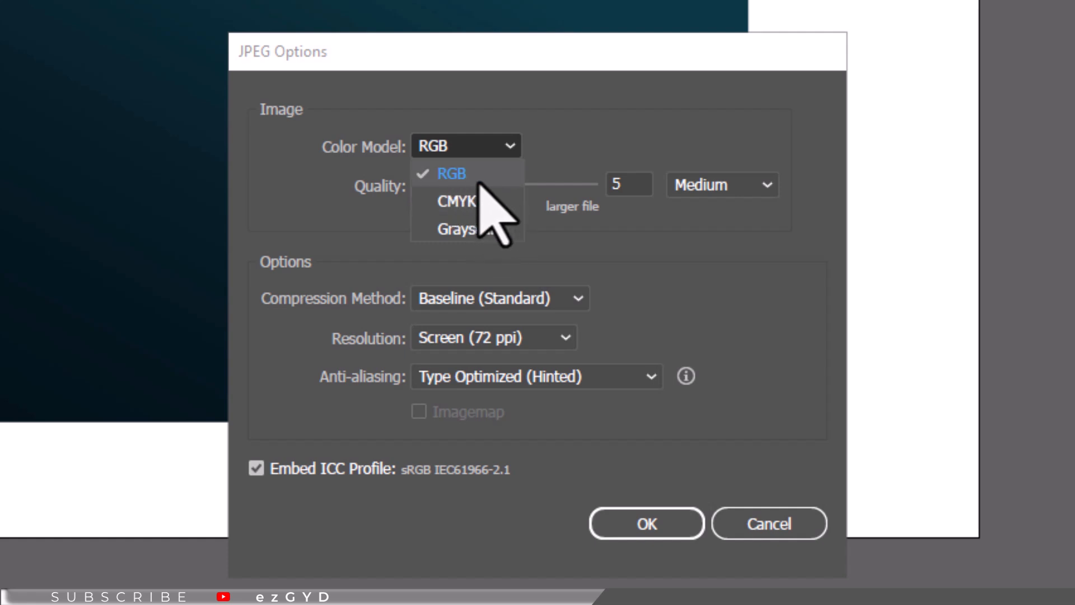
pyautogui.moveTo(507, 220)
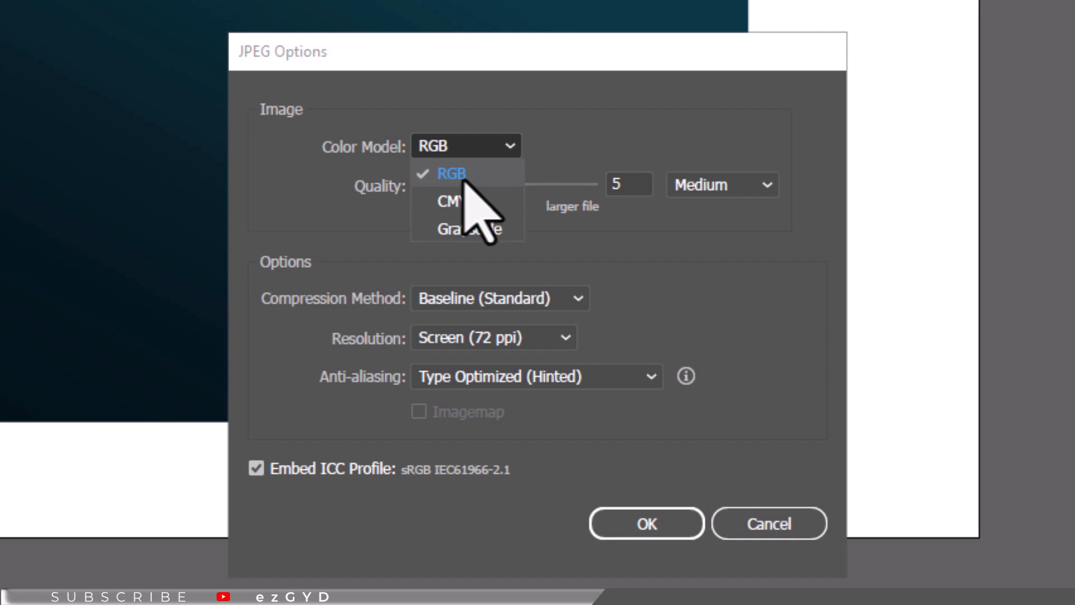
pyautogui.moveTo(470, 227)
pyautogui.write('10')
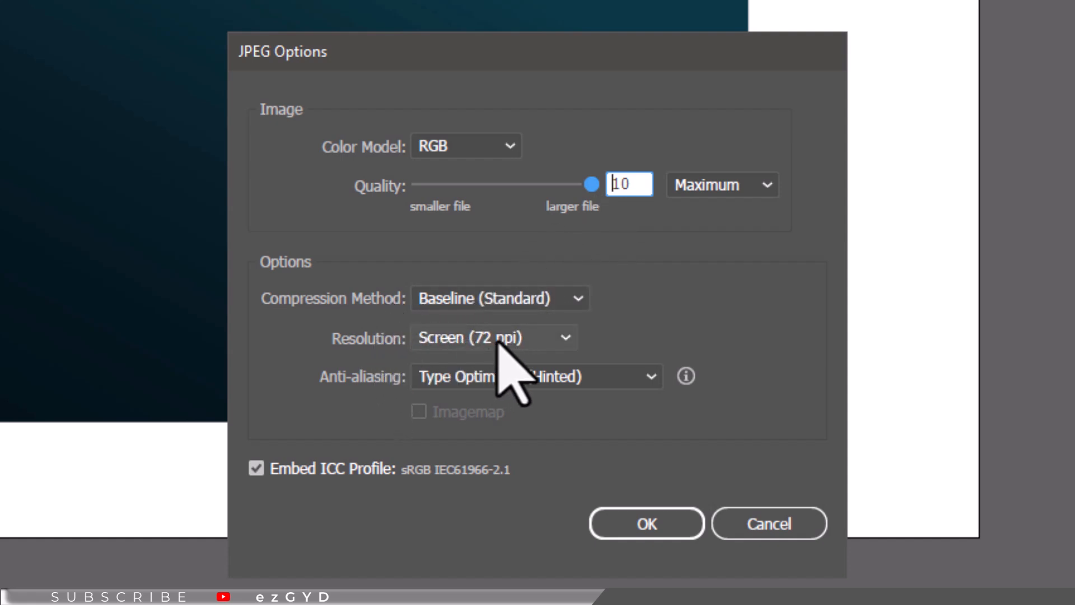
pyautogui.click(492, 336)
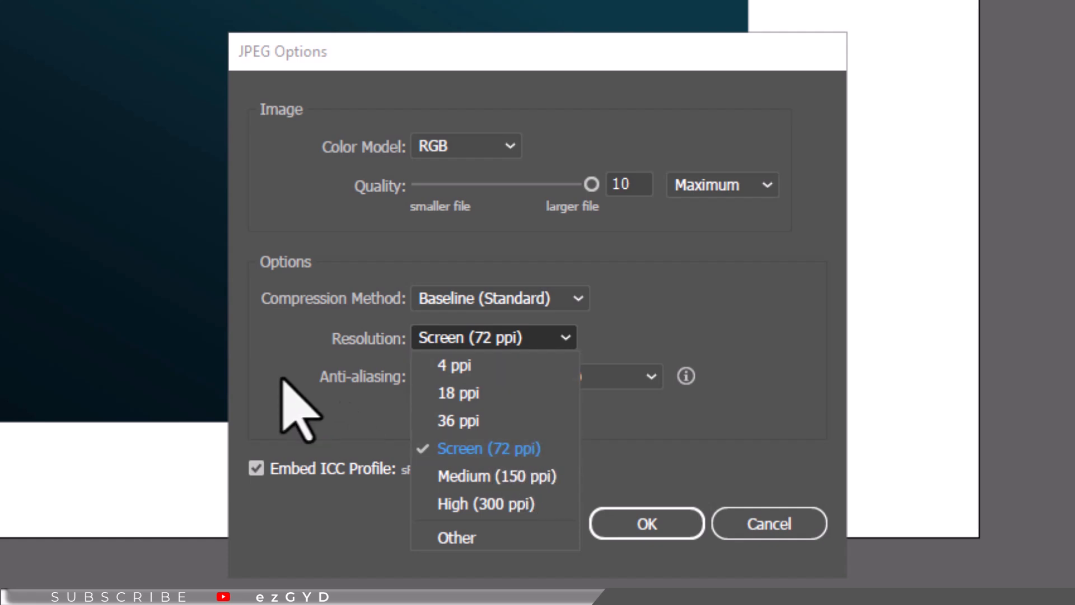
pyautogui.moveTo(525, 467)
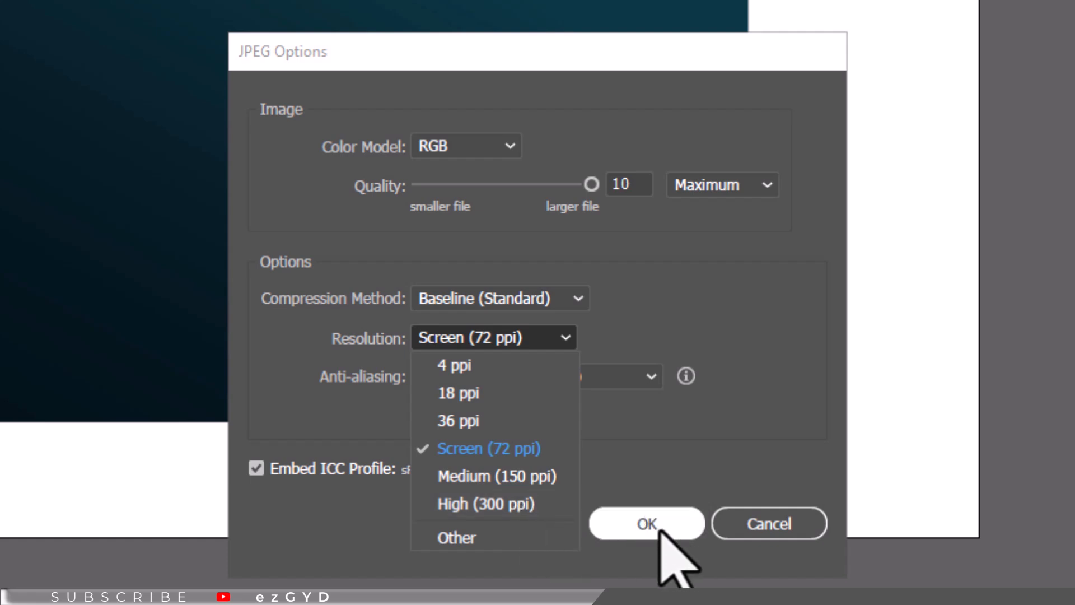
pyautogui.click(645, 523)
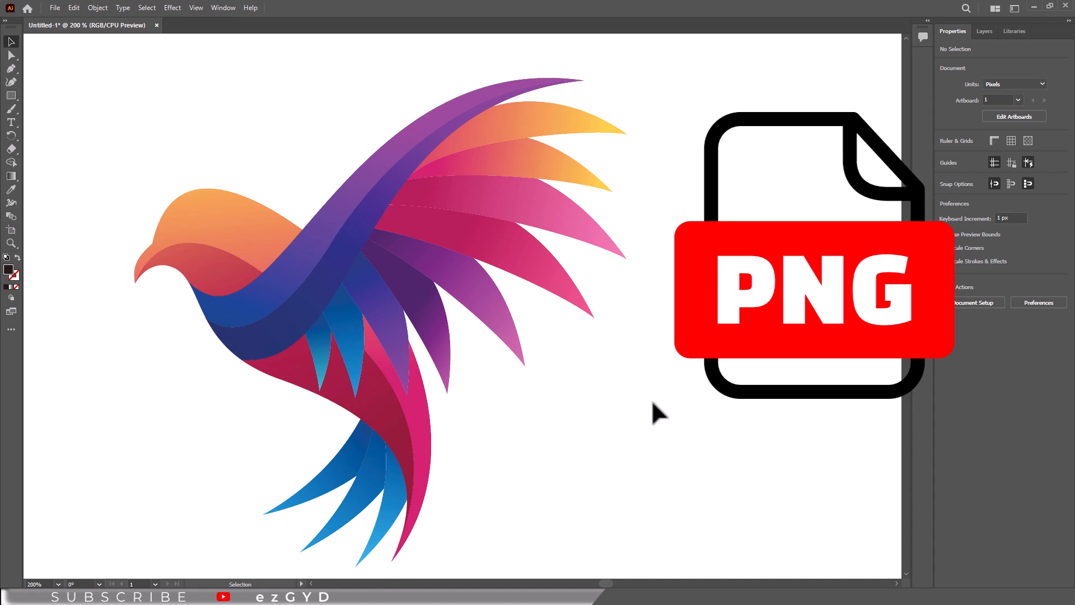
pyautogui.moveTo(651, 406)
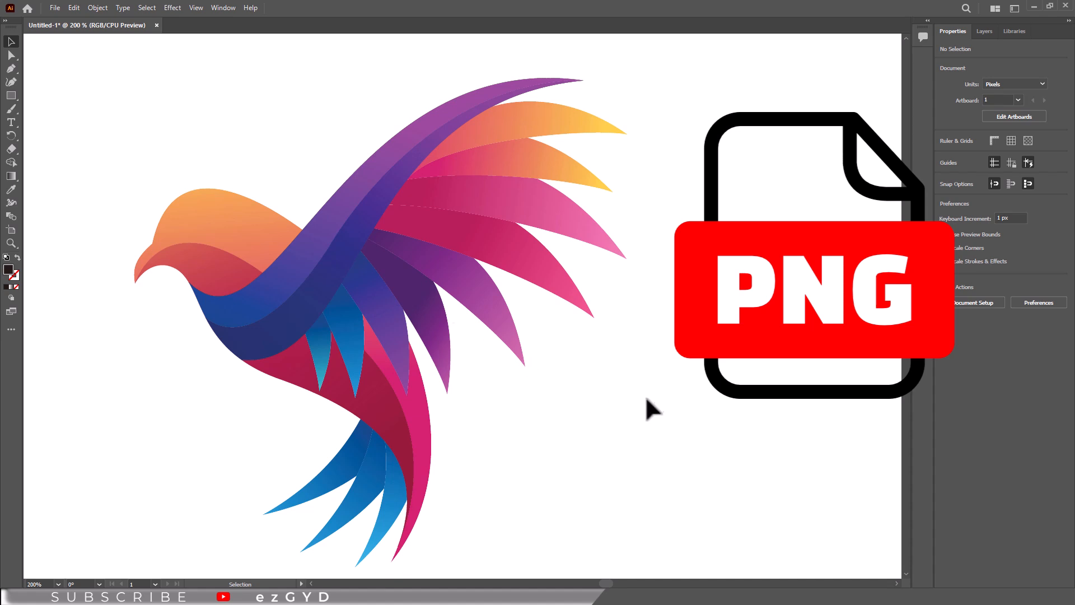
pyautogui.moveTo(556, 339)
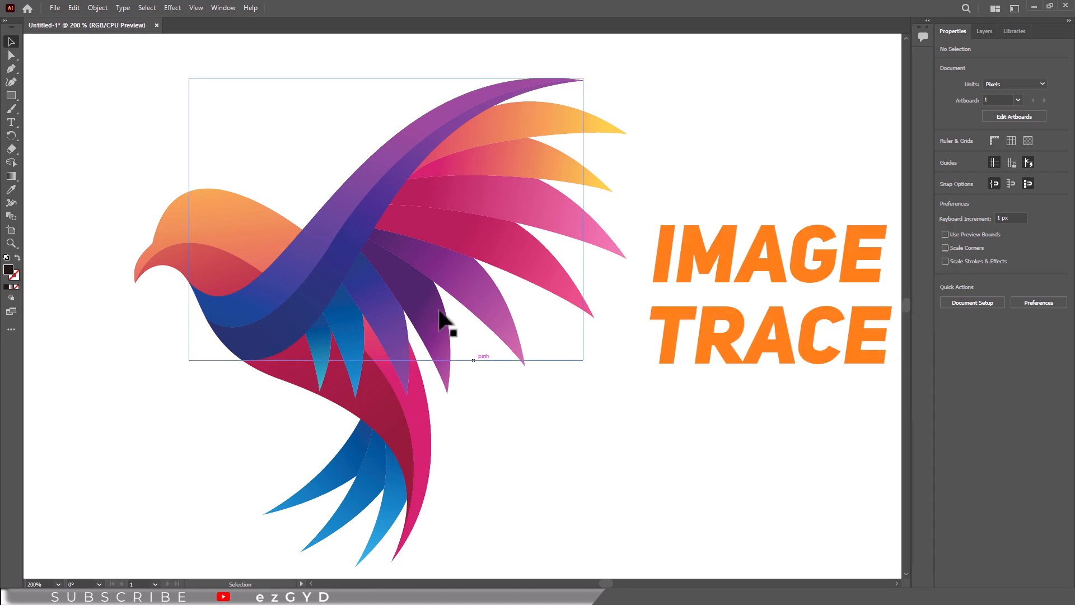
pyautogui.click(223, 7)
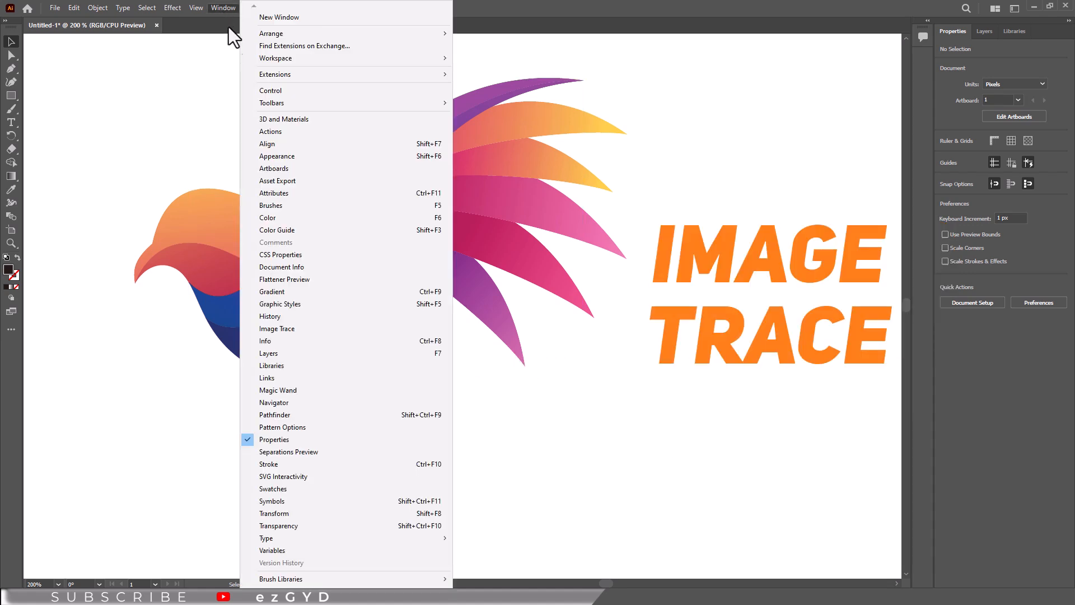
pyautogui.moveTo(277, 329)
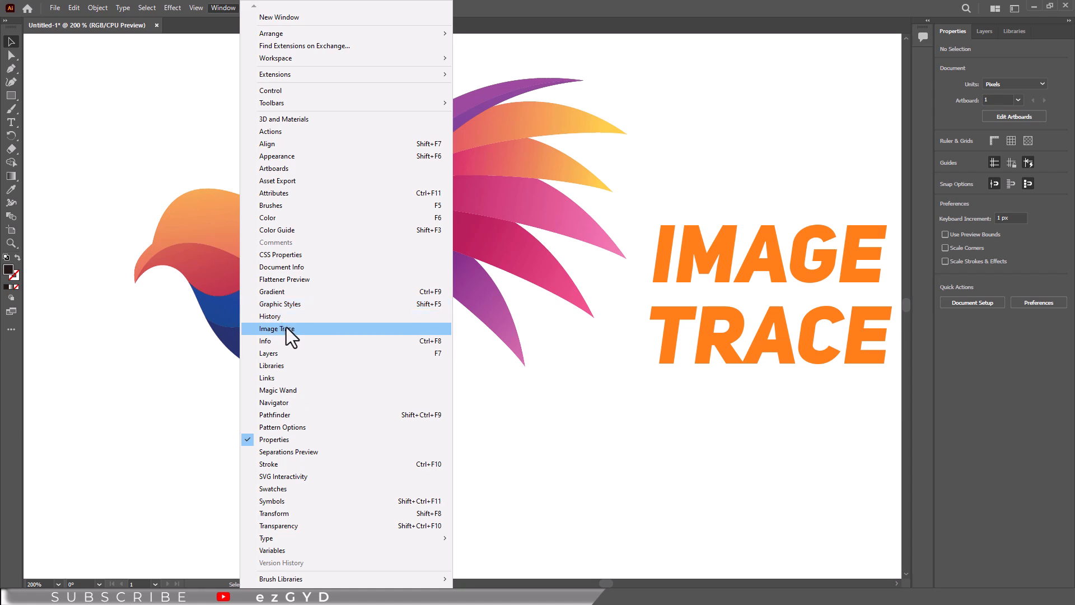
pyautogui.click(278, 328)
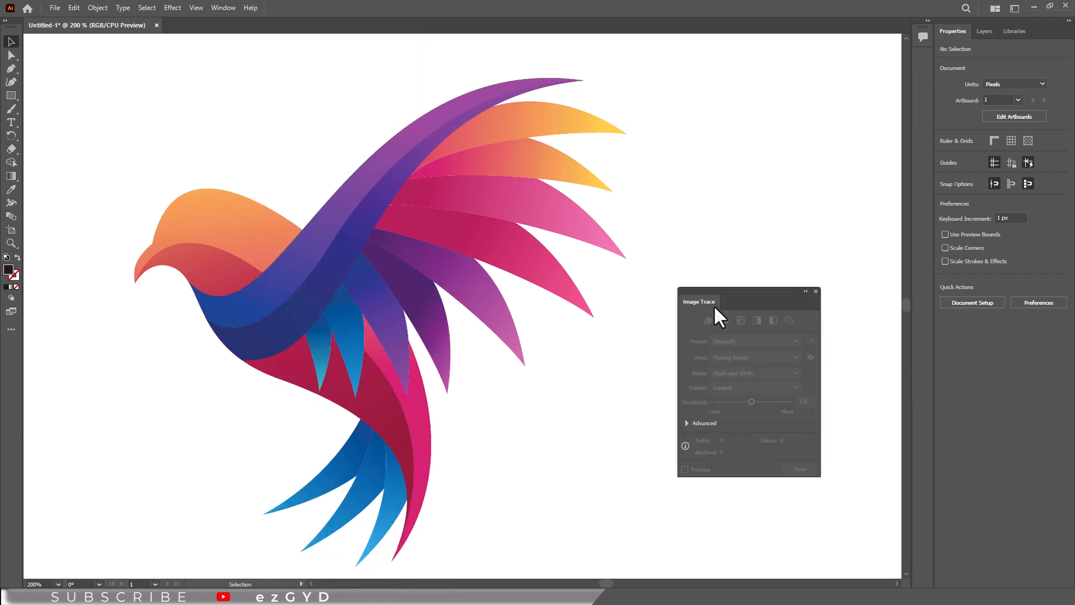
pyautogui.moveTo(724, 311)
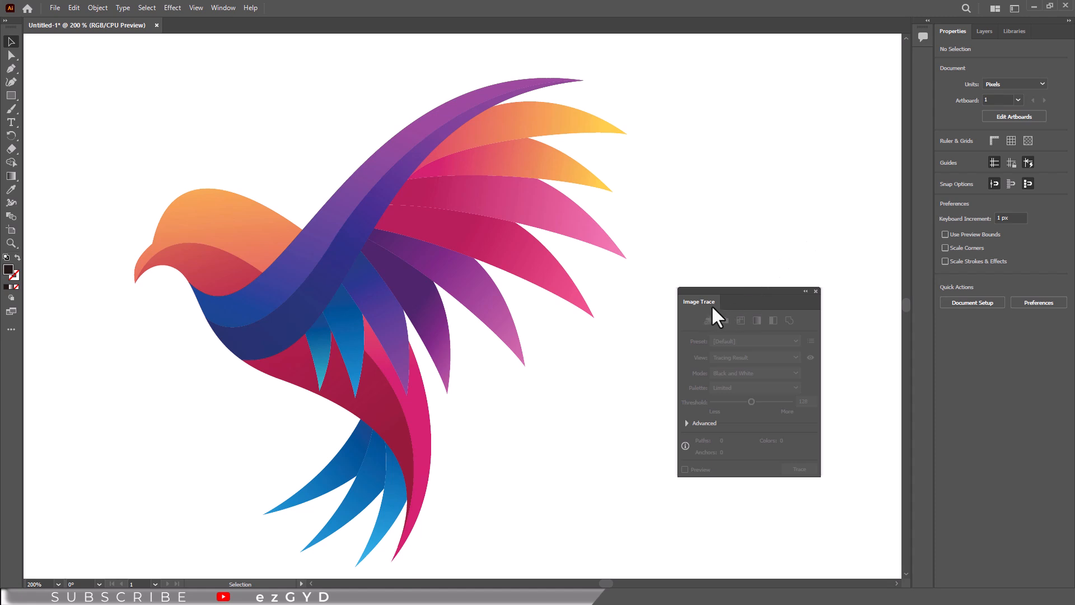
pyautogui.moveTo(418, 195)
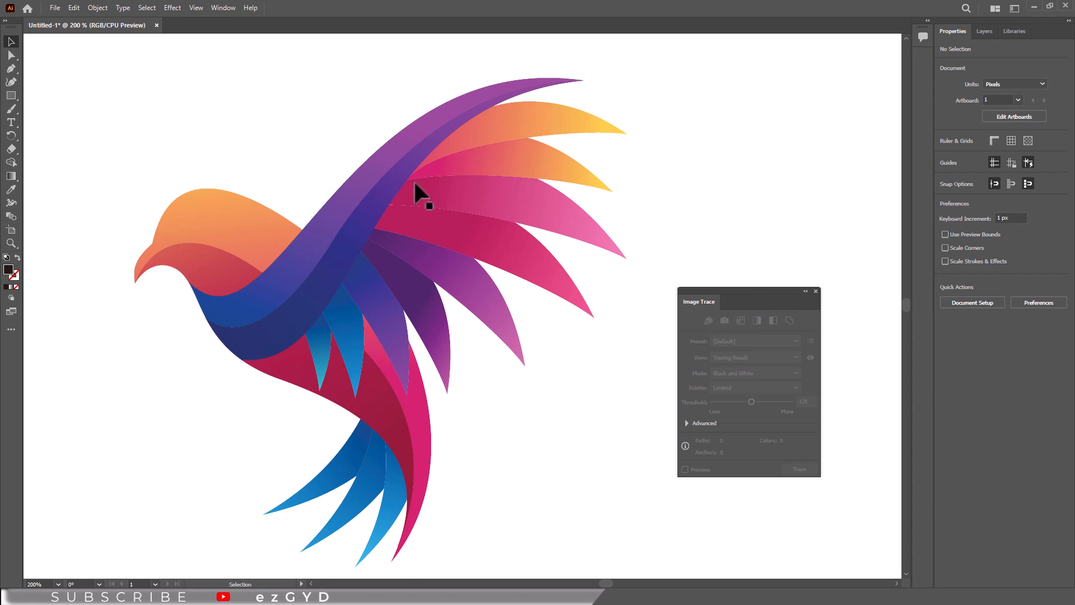
pyautogui.click(816, 291)
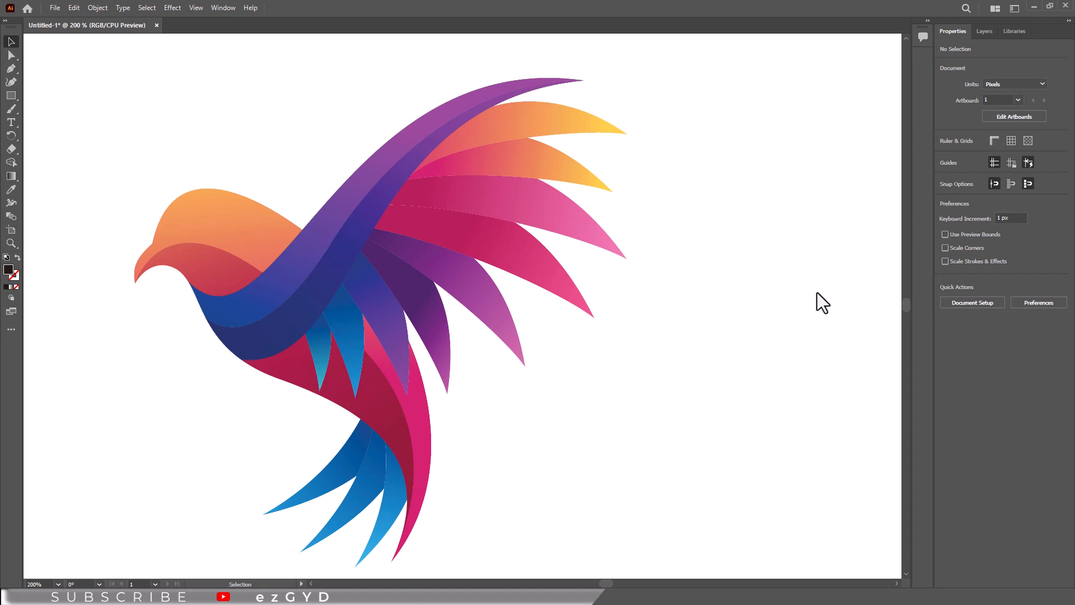
pyautogui.moveTo(83, 72)
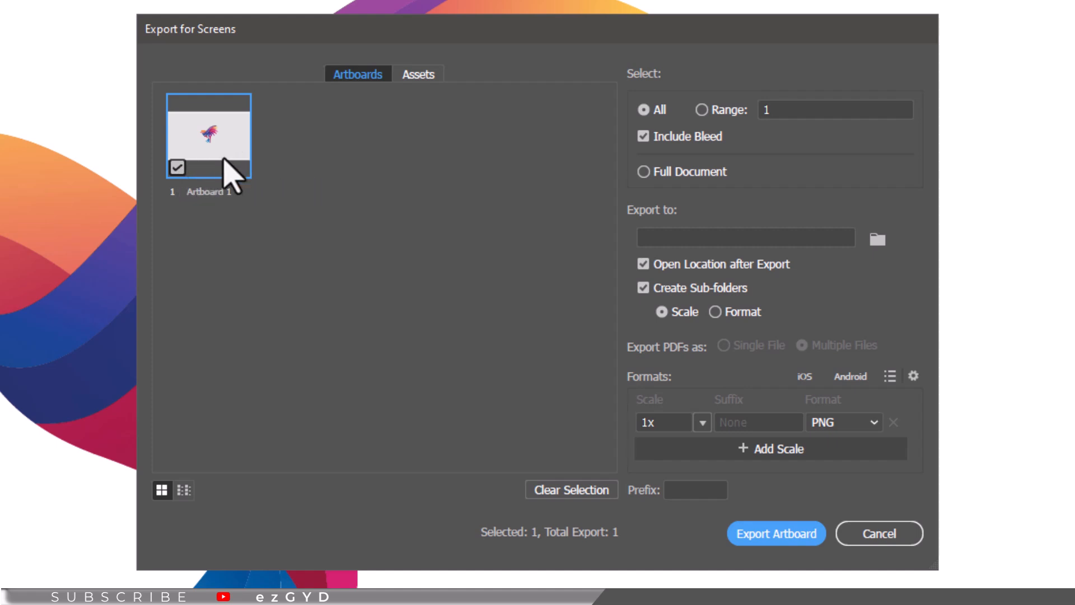
pyautogui.moveTo(842, 410)
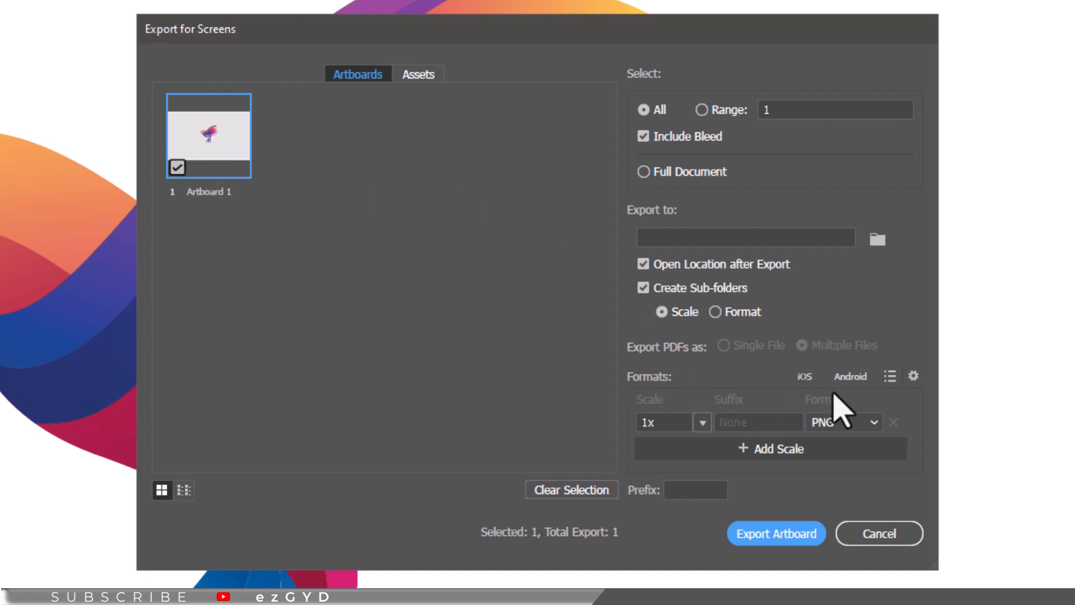
# Step: Add a second export size for the artboard set to 3x
pyautogui.click(843, 422)
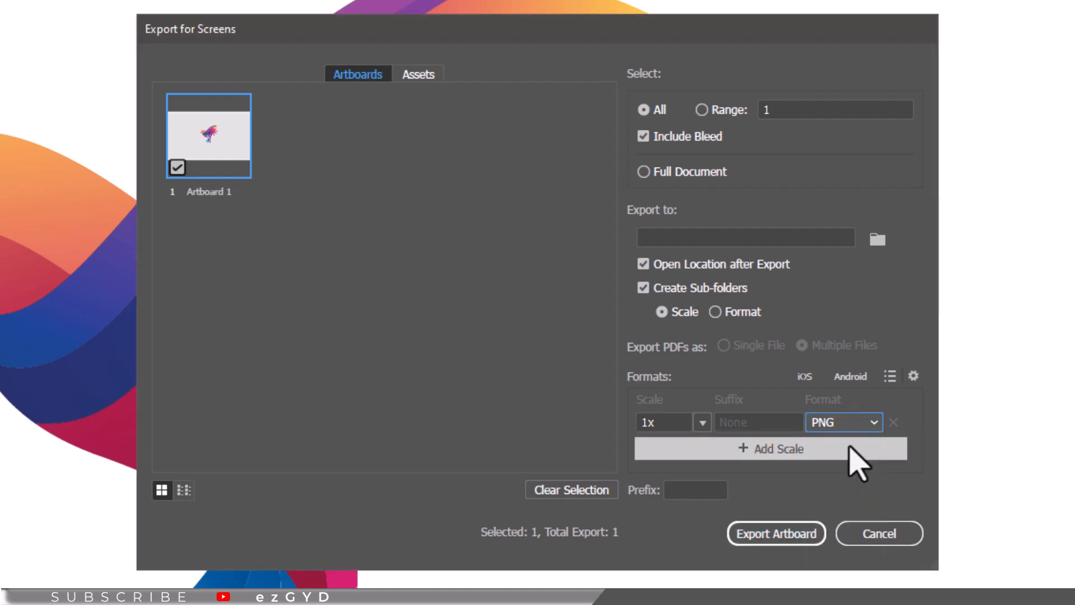
pyautogui.click(701, 422)
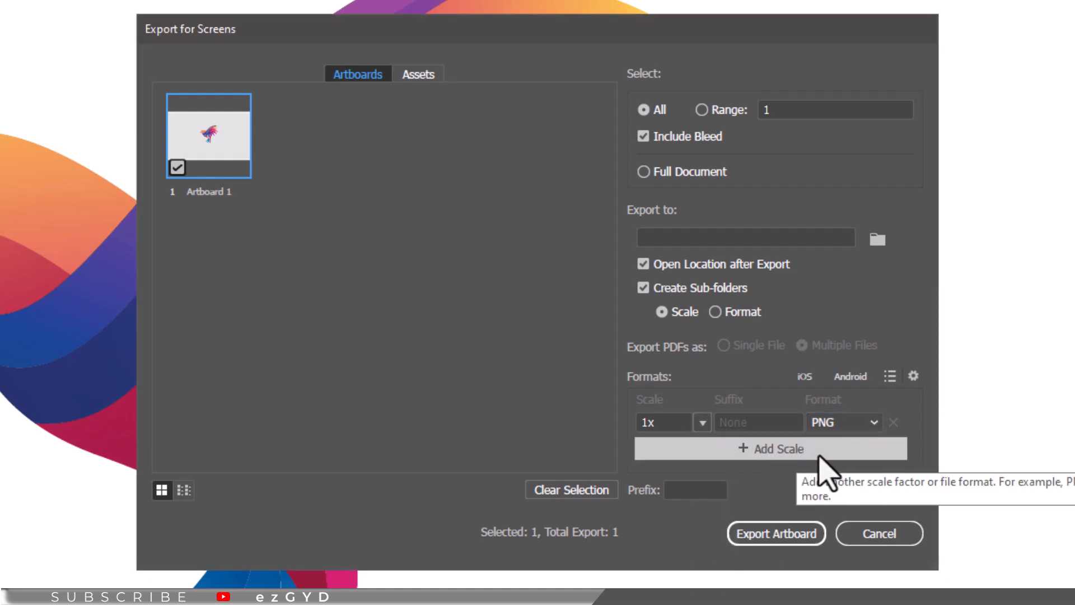
pyautogui.click(769, 448)
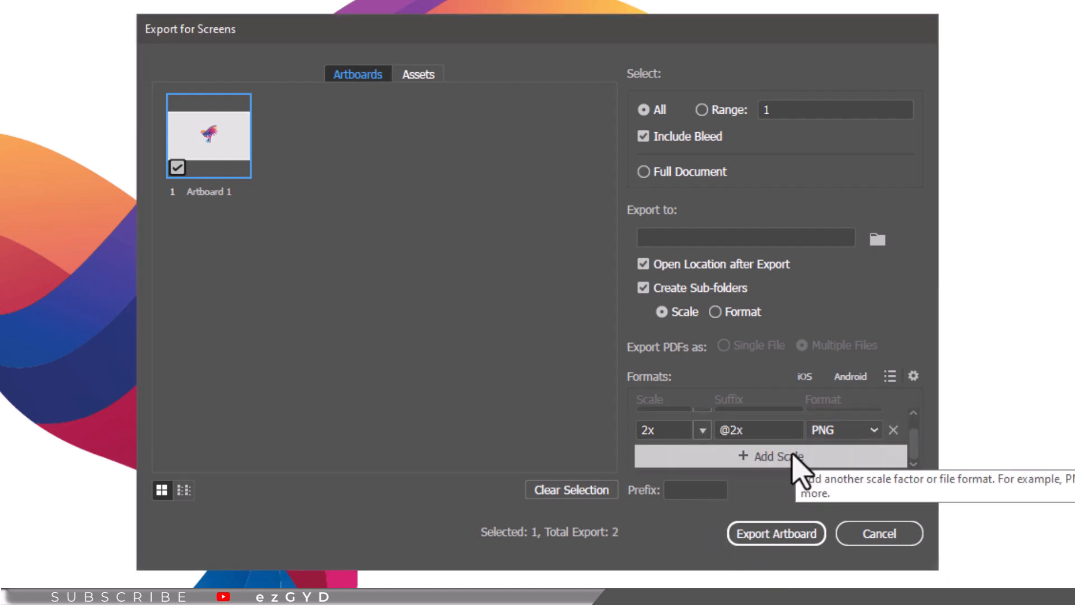
pyautogui.click(701, 430)
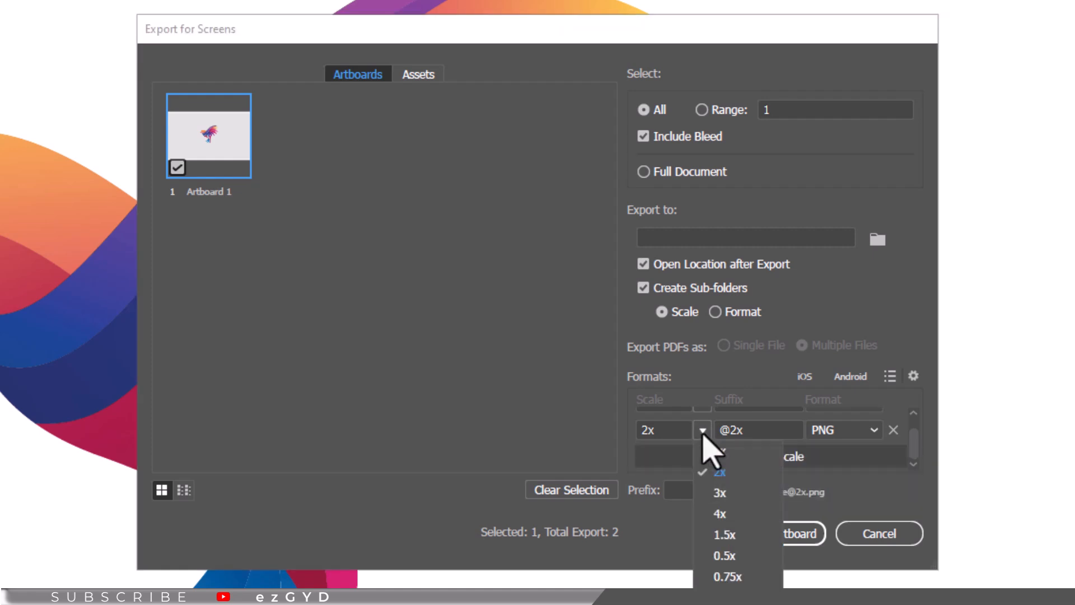
pyautogui.click(719, 492)
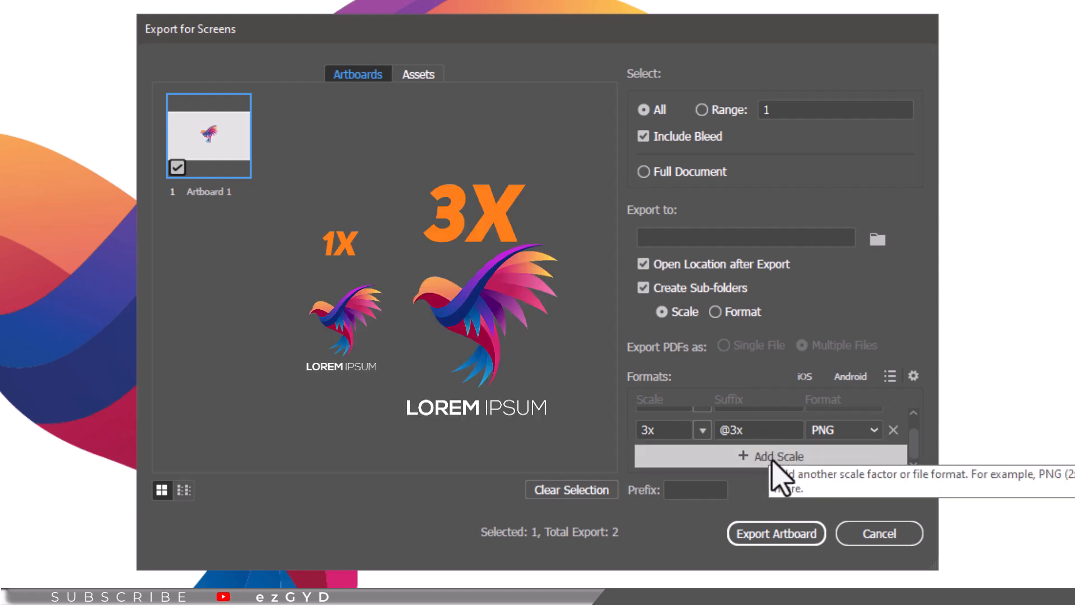
pyautogui.moveTo(777, 533)
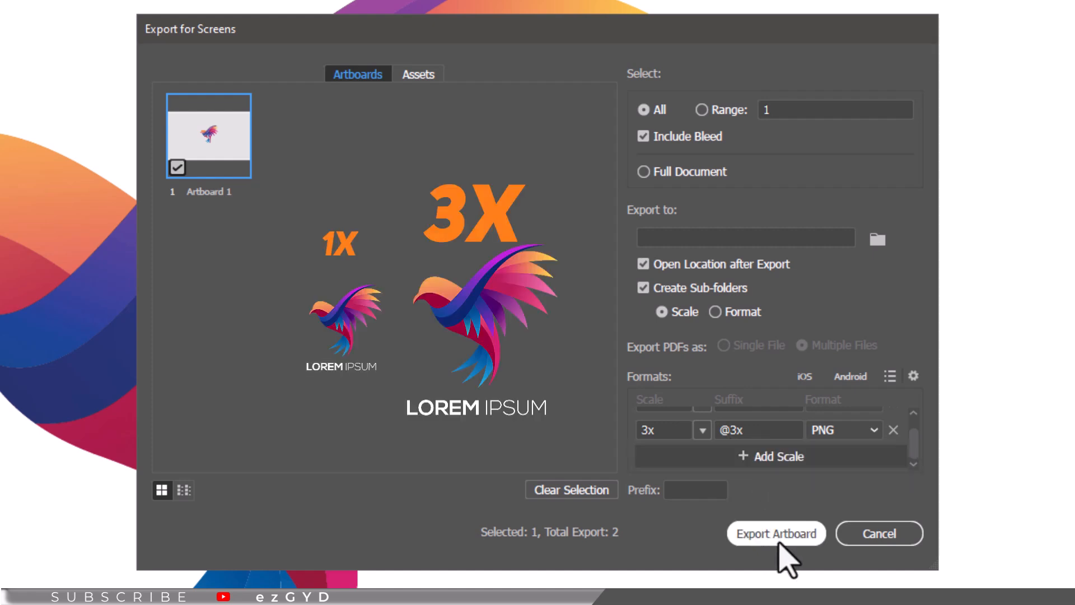
# Step: Export the artboard at both scales into the Documents folder
pyautogui.click(776, 533)
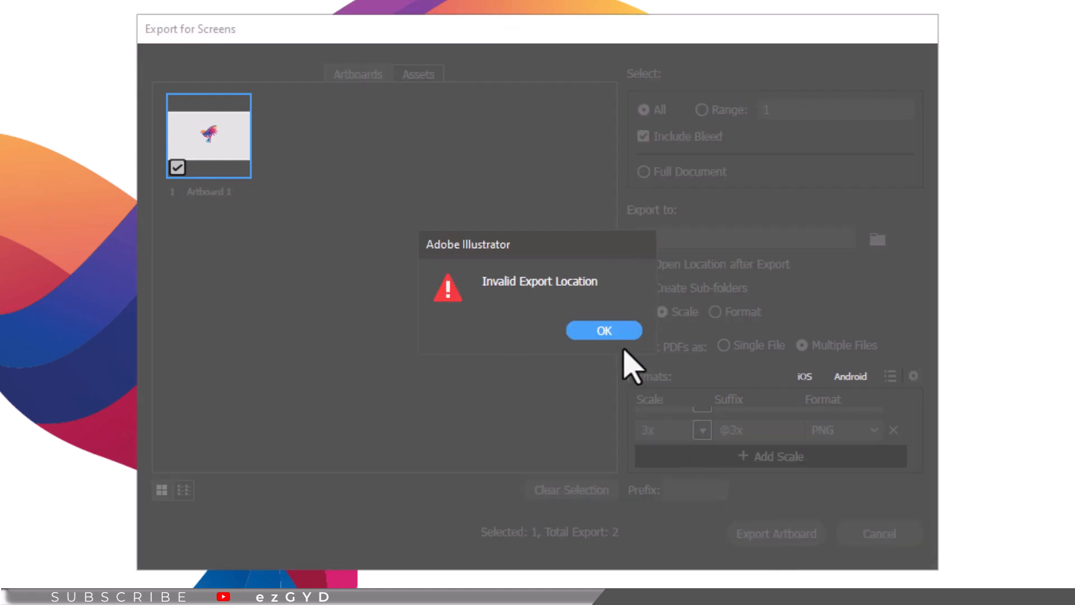
pyautogui.click(603, 330)
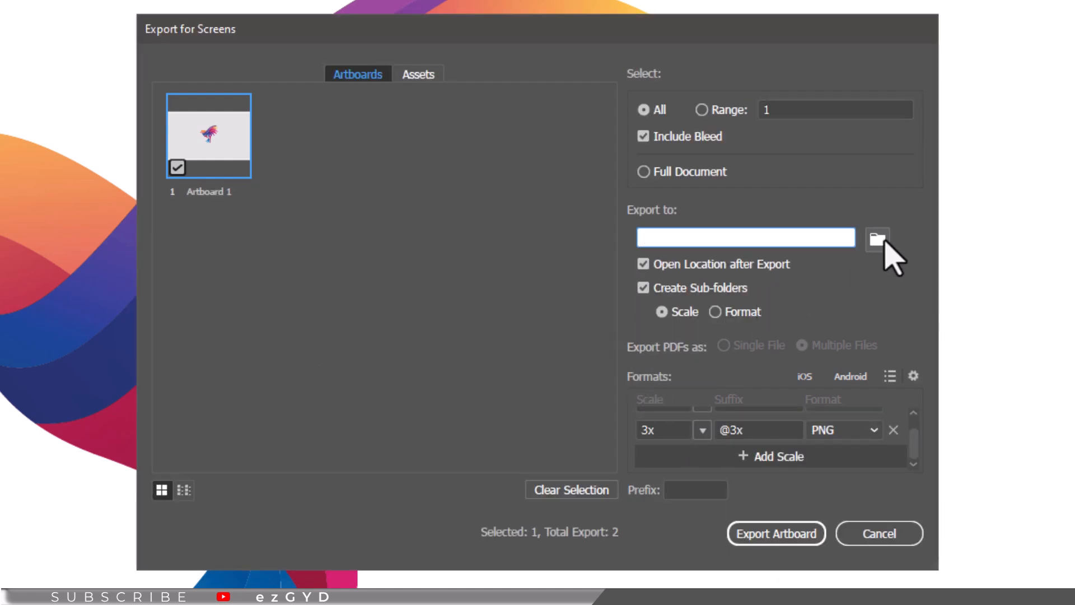
pyautogui.click(877, 239)
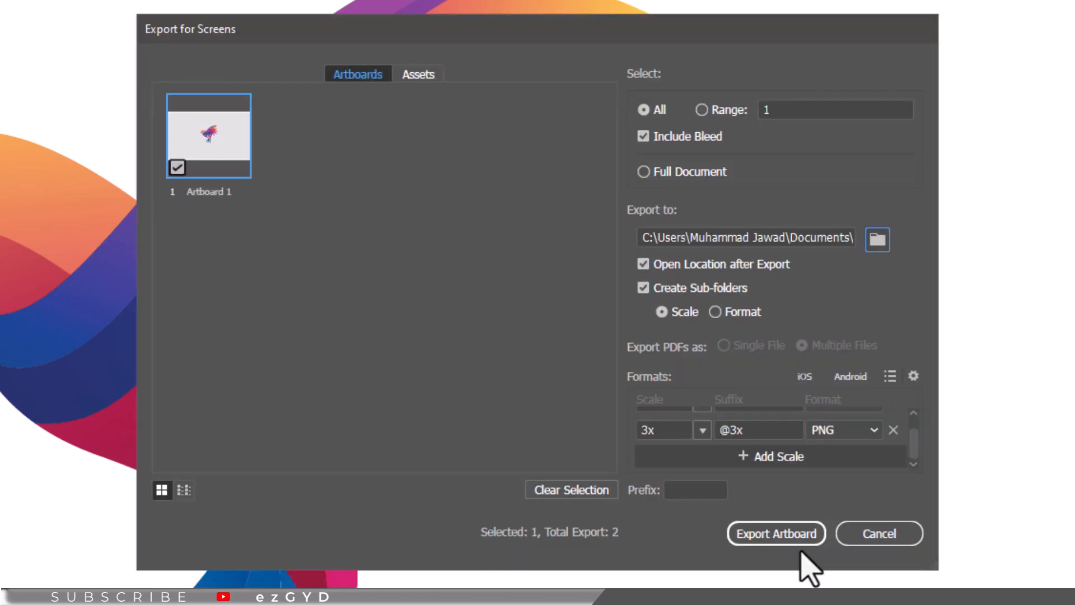
pyautogui.click(776, 533)
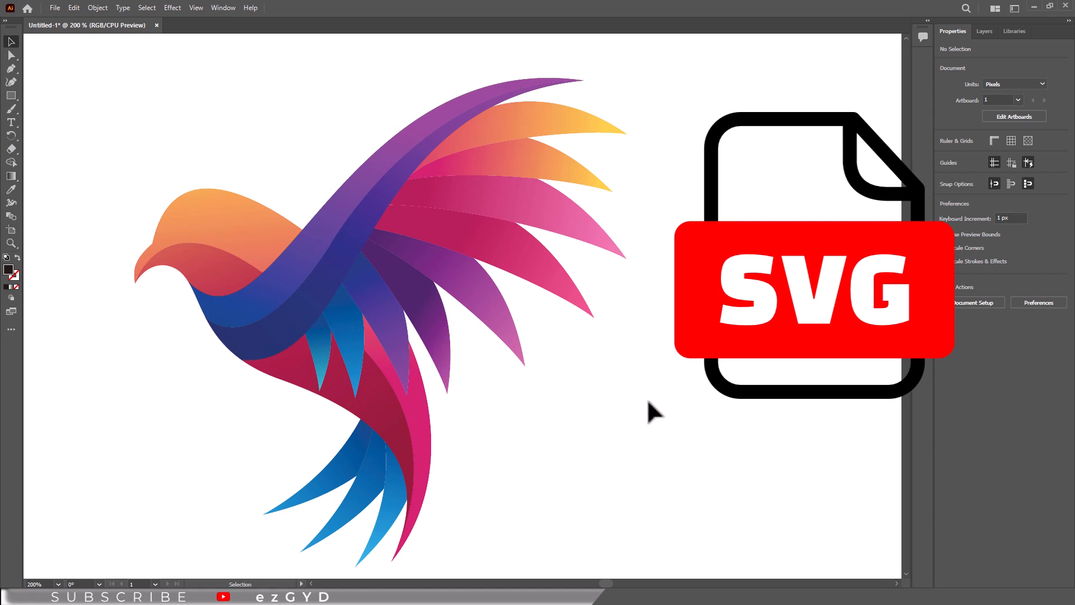
pyautogui.moveTo(659, 413)
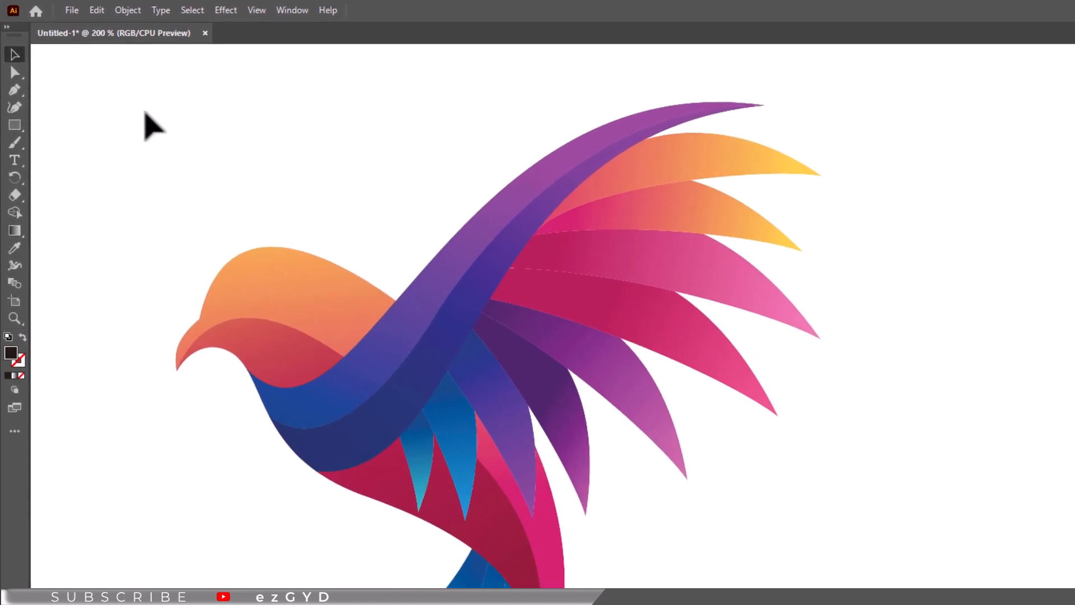
# Step: Return to the bird logo canvas and open the File menu
pyautogui.click(74, 10)
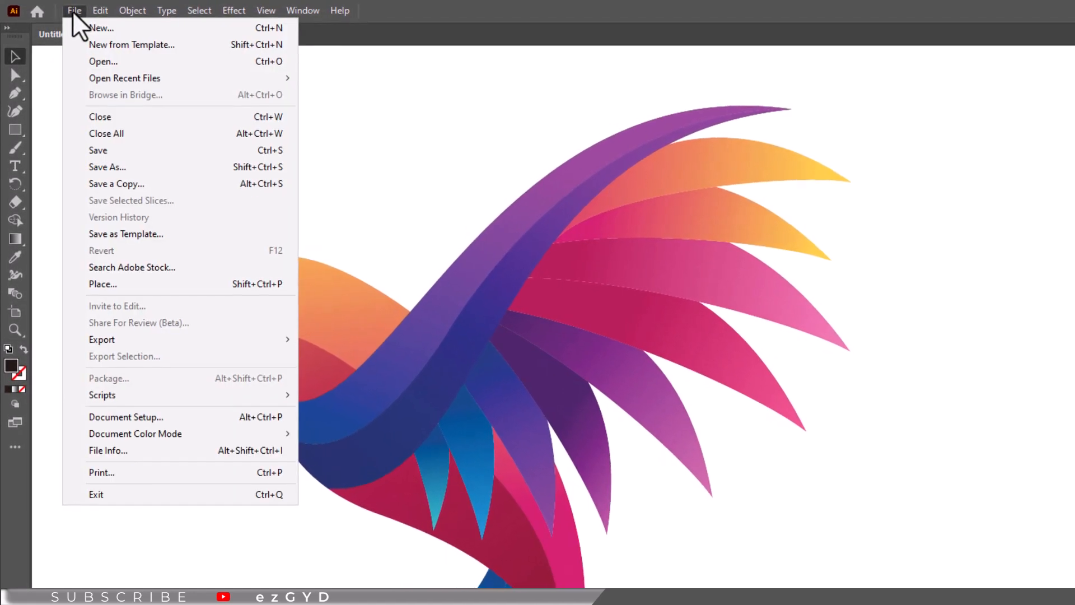
pyautogui.moveTo(131, 169)
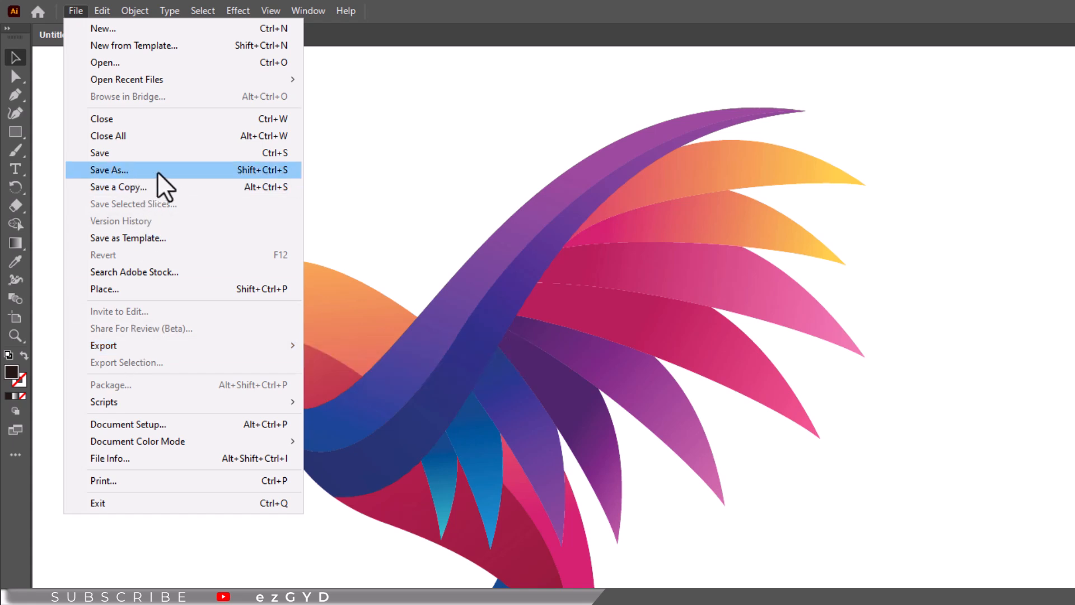
pyautogui.moveTo(144, 185)
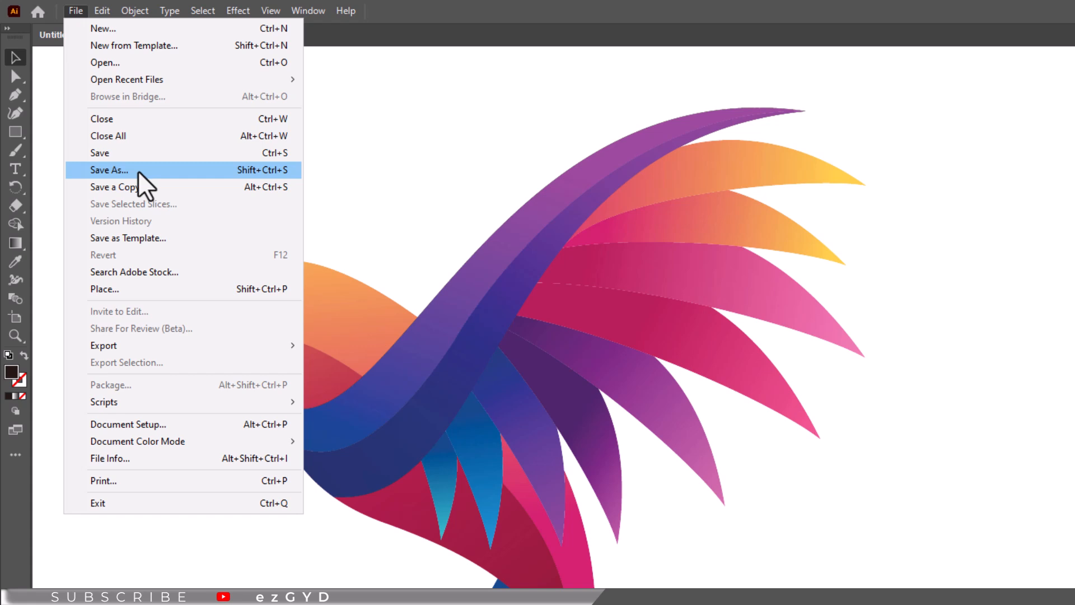
pyautogui.moveTo(103, 345)
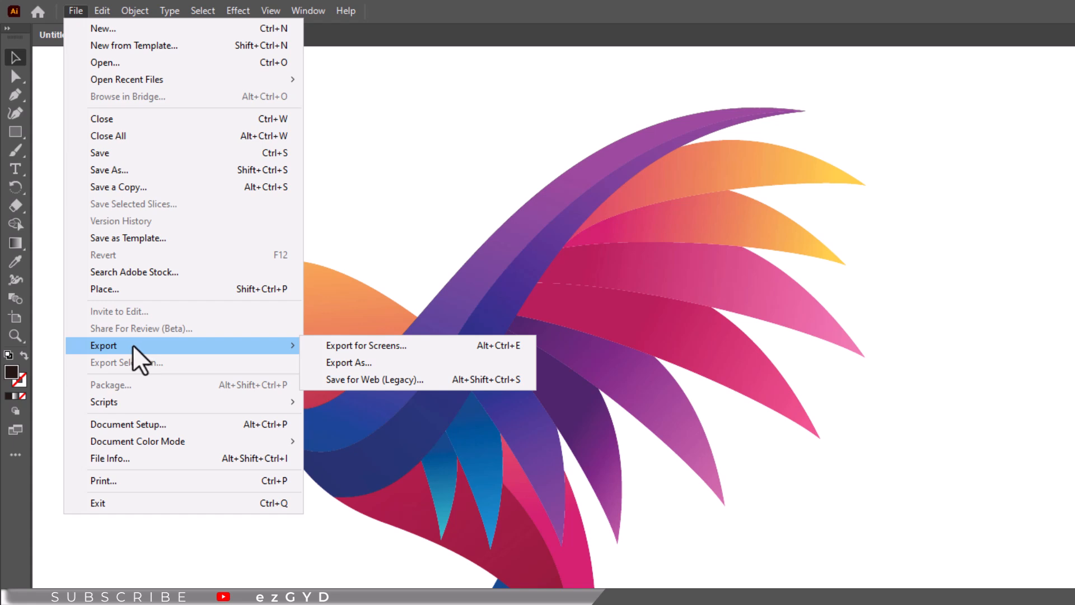
pyautogui.moveTo(110, 360)
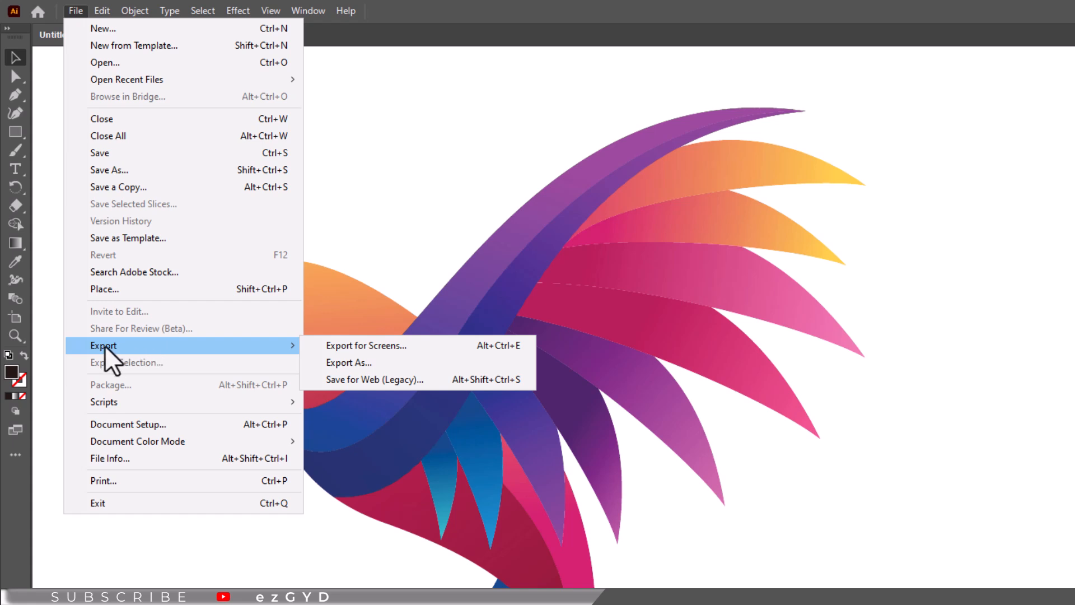
pyautogui.moveTo(211, 362)
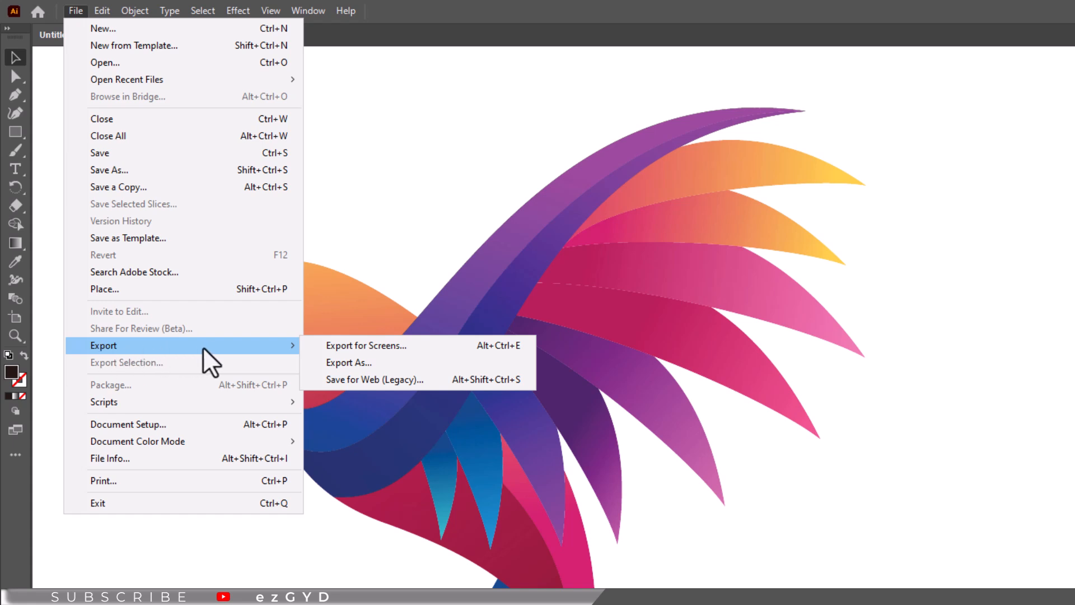
# Step: Start Export As for the bird logo with SVG as the file type
pyautogui.click(349, 363)
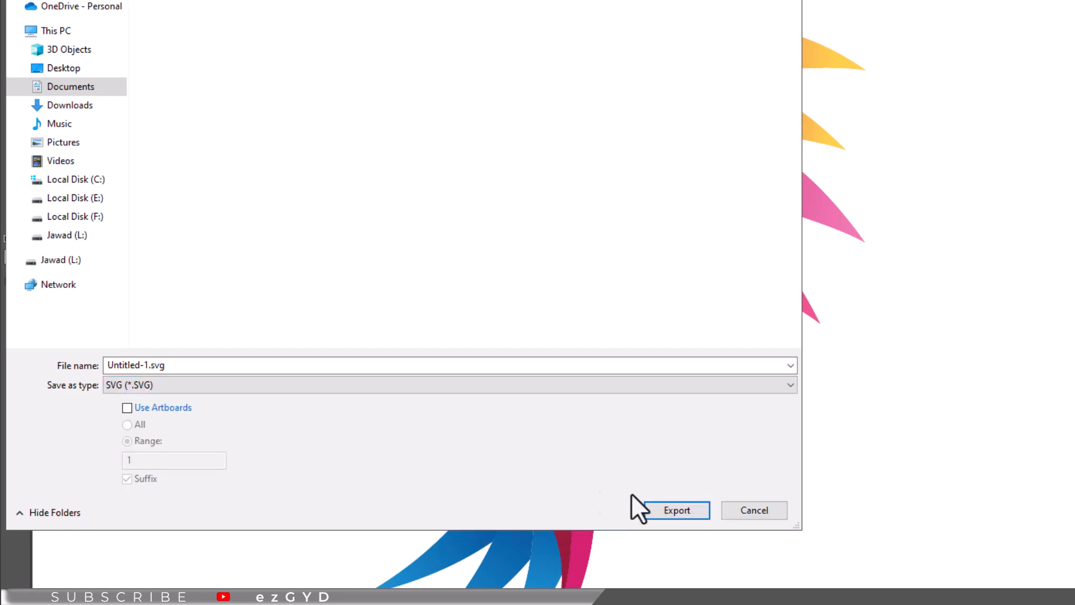
# Step: Export the logo as SVG with internal CSS, SVG fonts and minified code
pyautogui.click(676, 510)
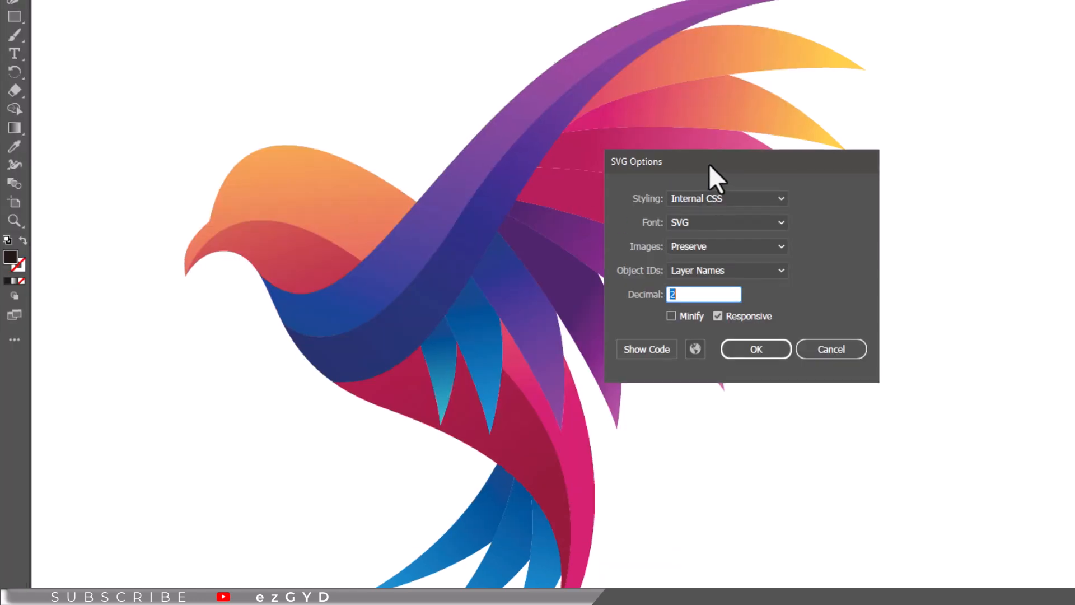
pyautogui.click(727, 198)
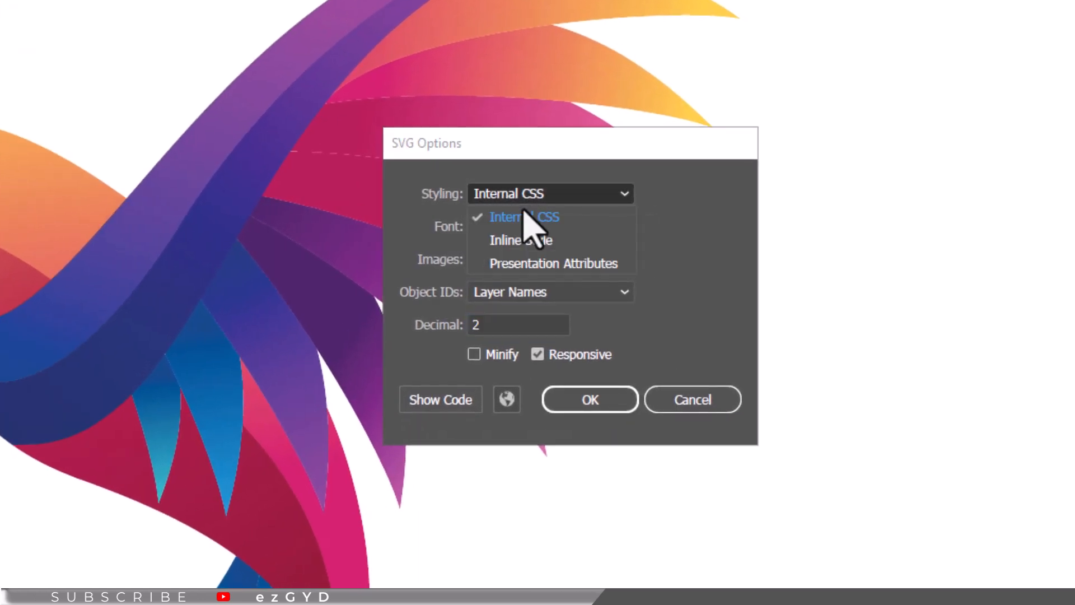
pyautogui.click(524, 217)
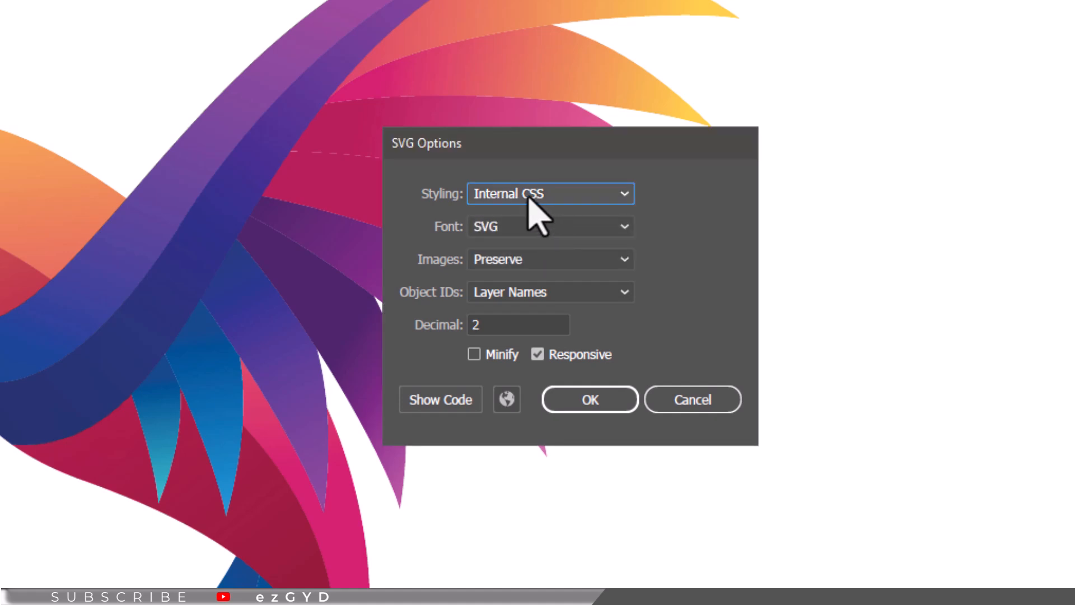
pyautogui.moveTo(531, 202)
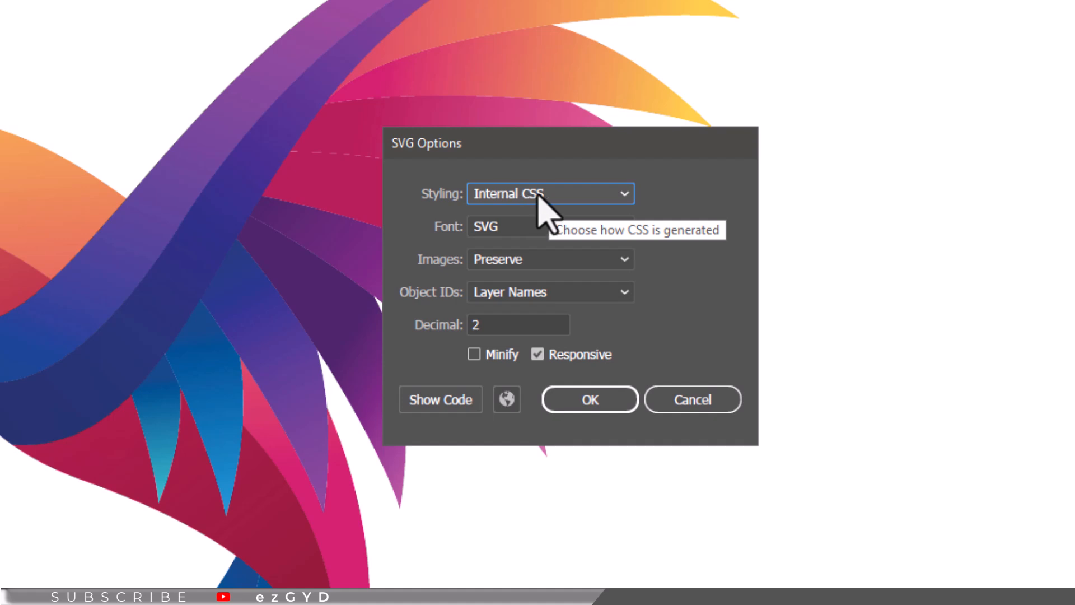
pyautogui.moveTo(511, 251)
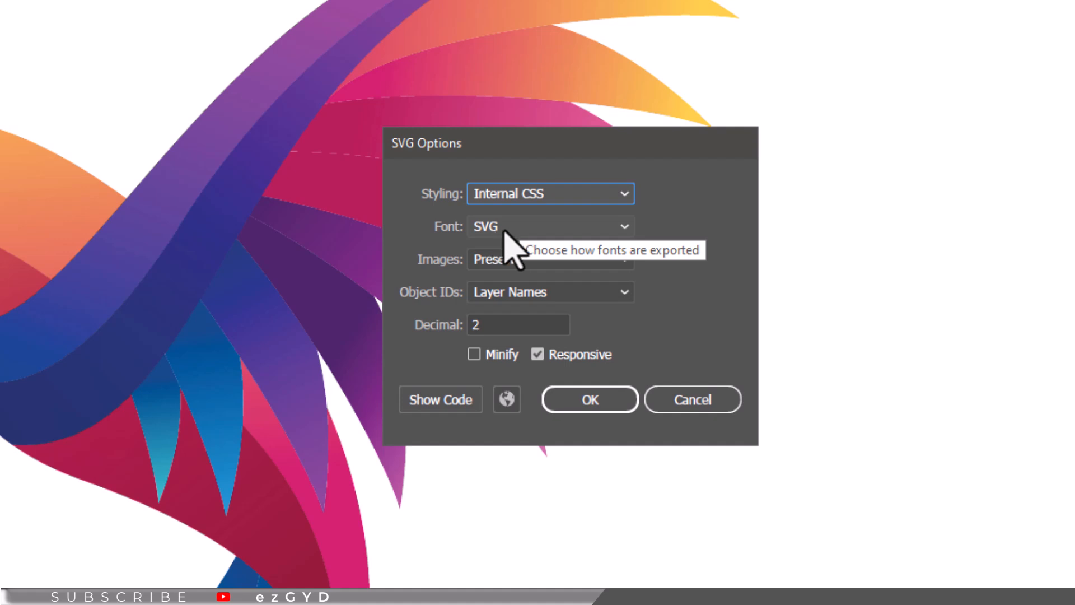
pyautogui.click(549, 227)
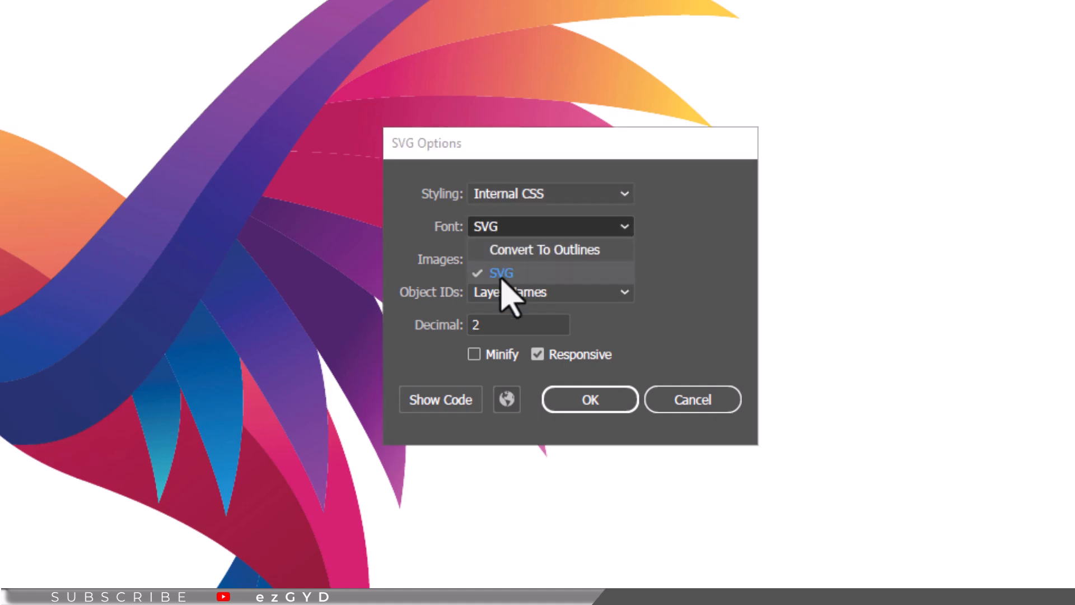
pyautogui.click(500, 272)
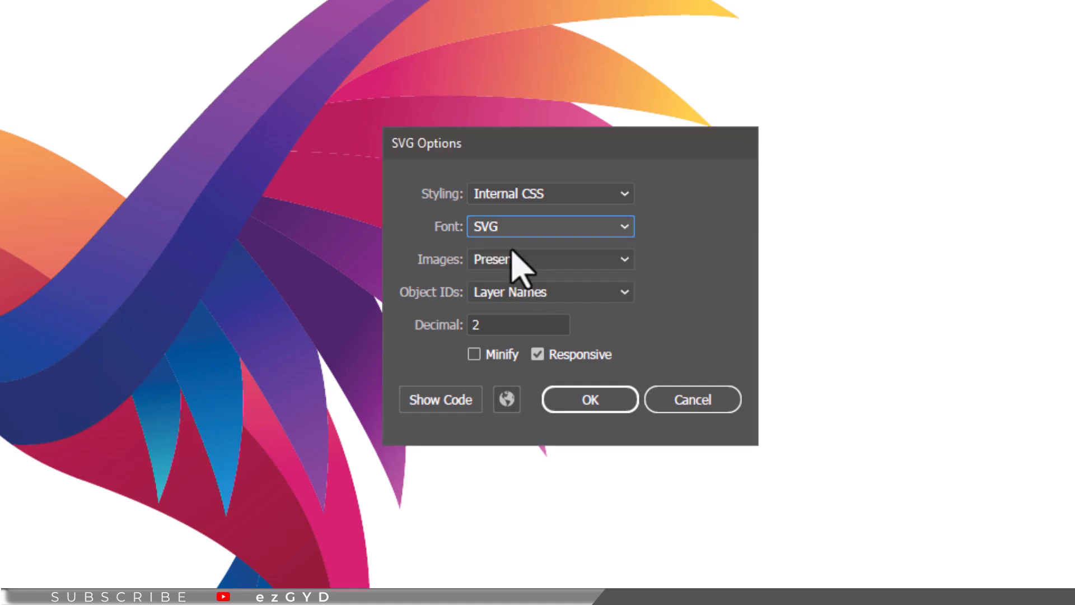
pyautogui.moveTo(528, 275)
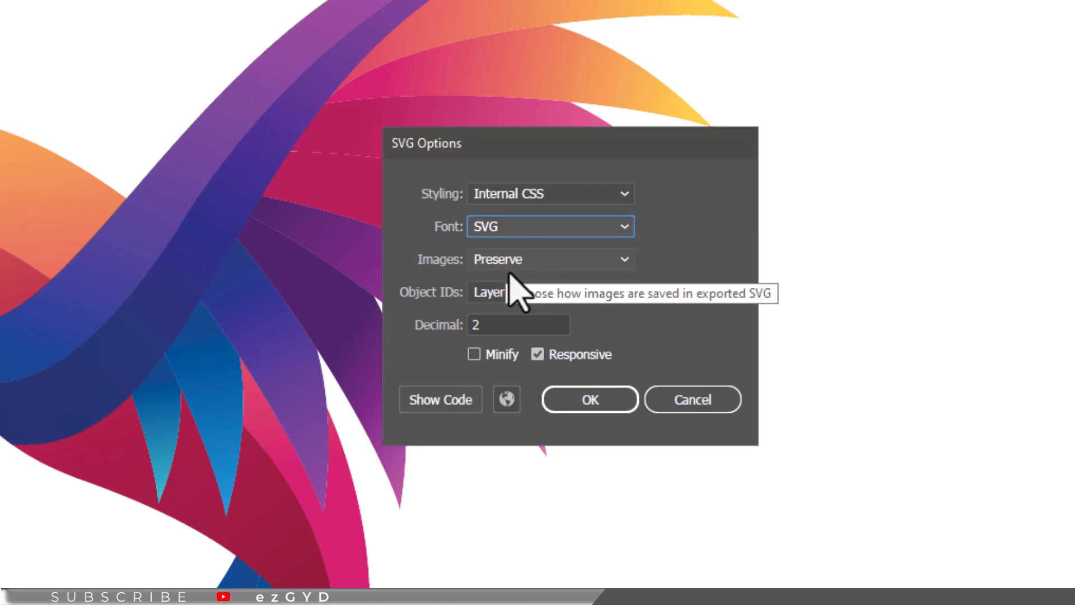
pyautogui.click(474, 354)
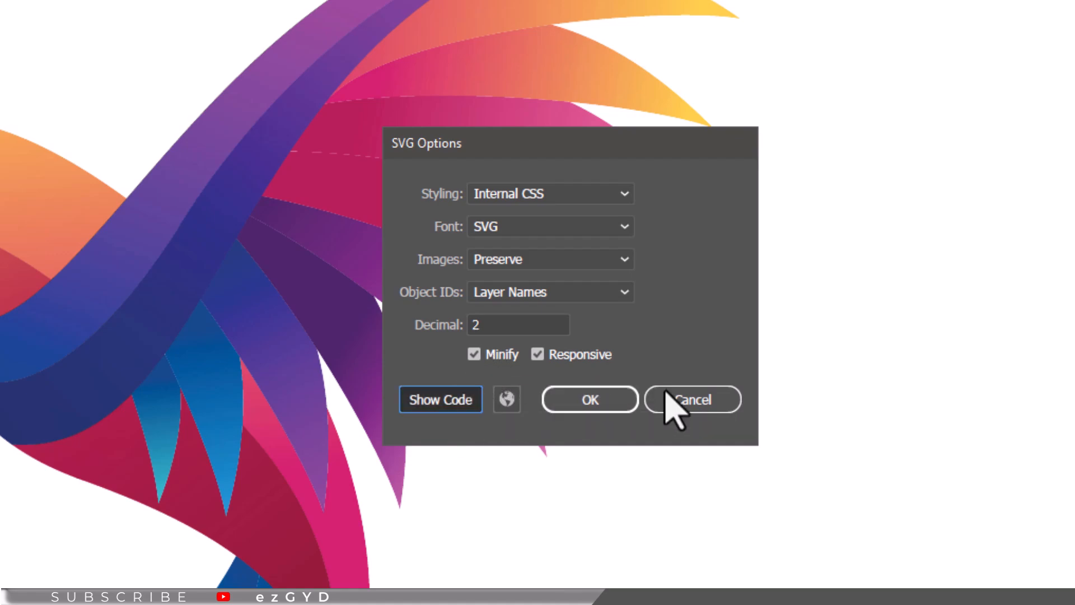
pyautogui.click(439, 399)
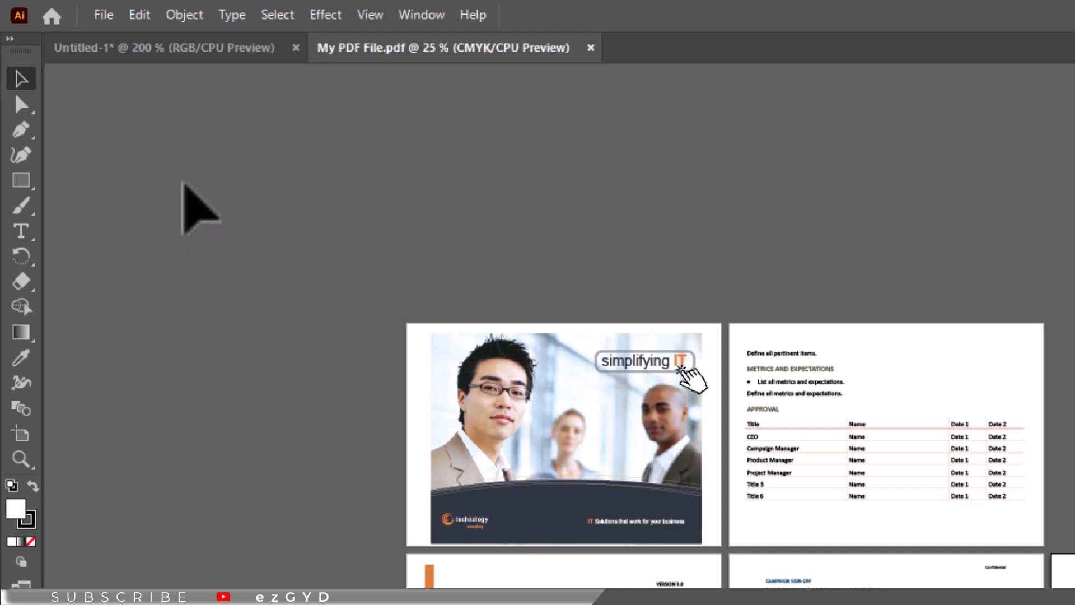
# Step: Open the File menu for the multi-page PDF business document
pyautogui.click(103, 15)
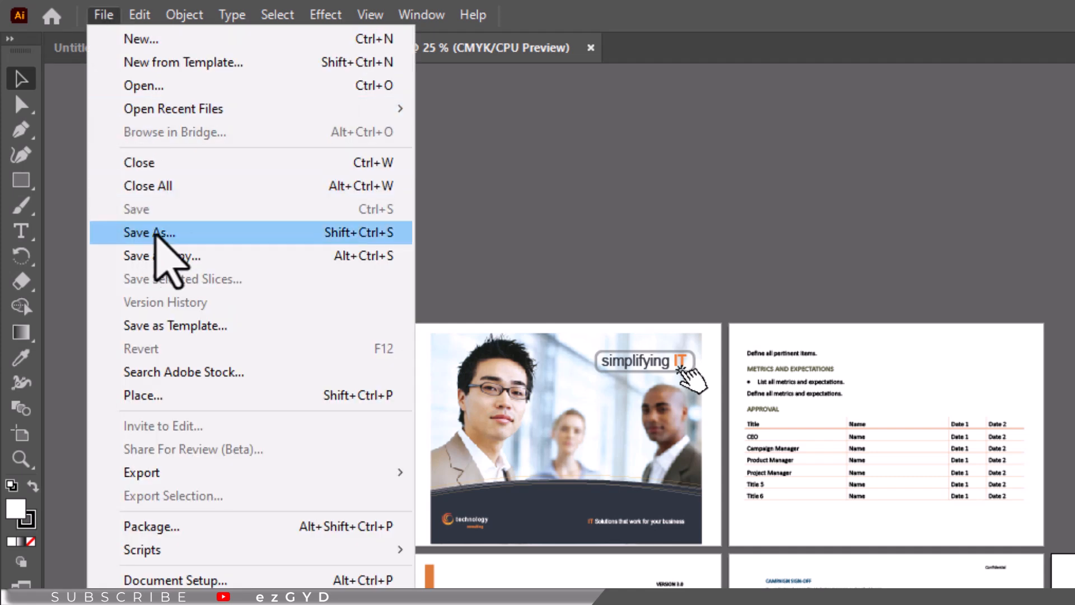
pyautogui.moveTo(193, 244)
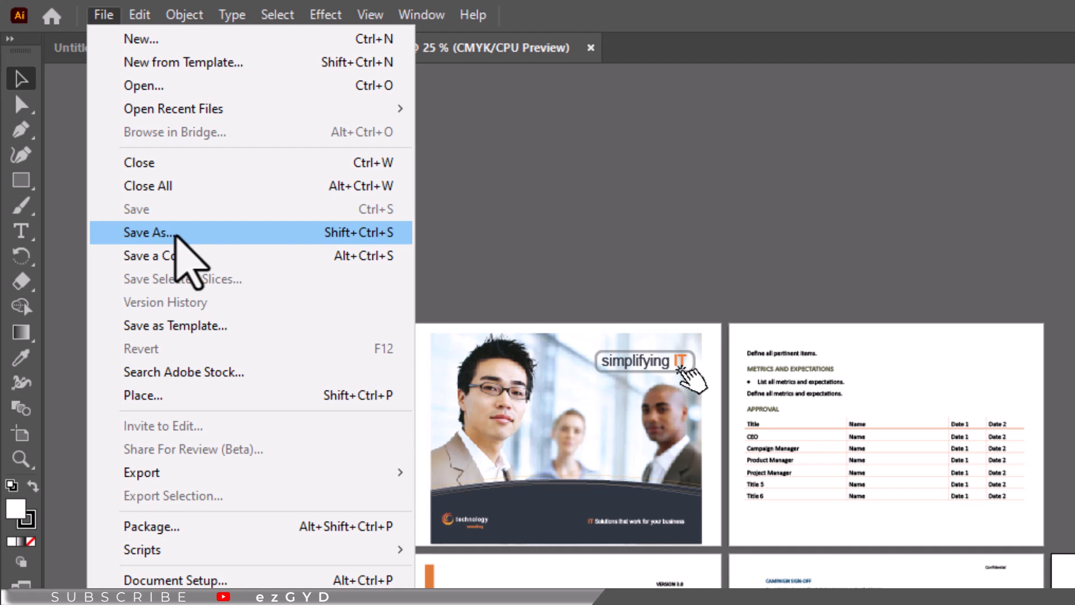
pyautogui.moveTo(504, 360)
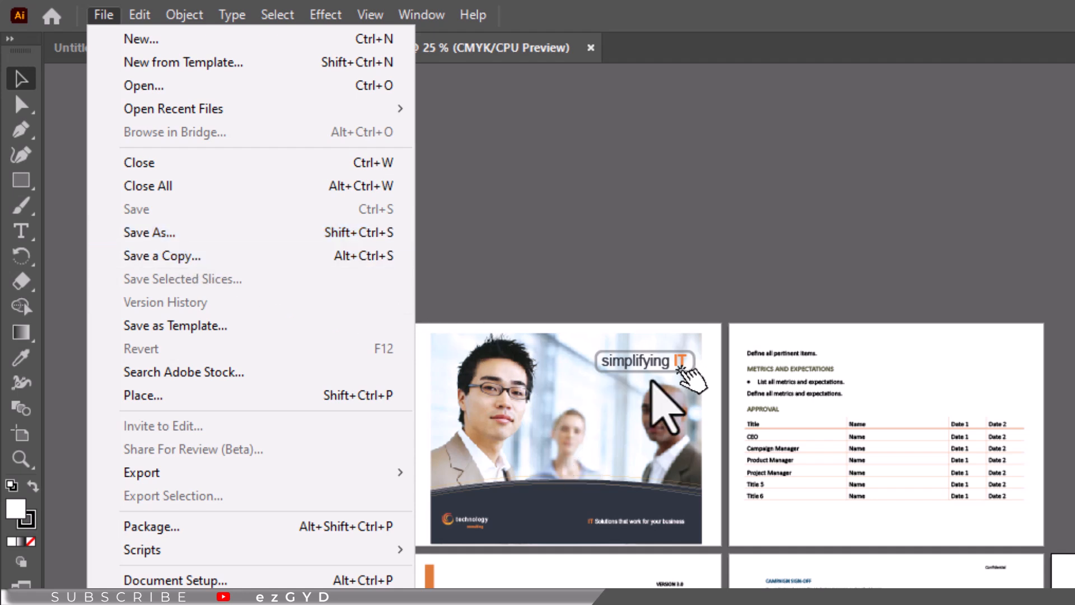
pyautogui.moveTo(737, 518)
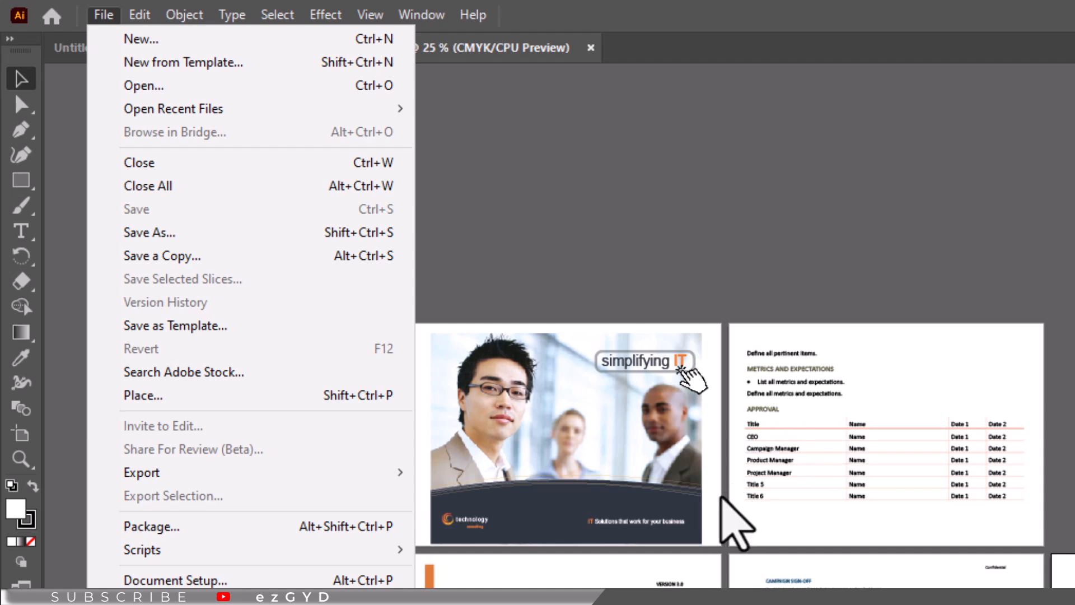
pyautogui.moveTo(149, 233)
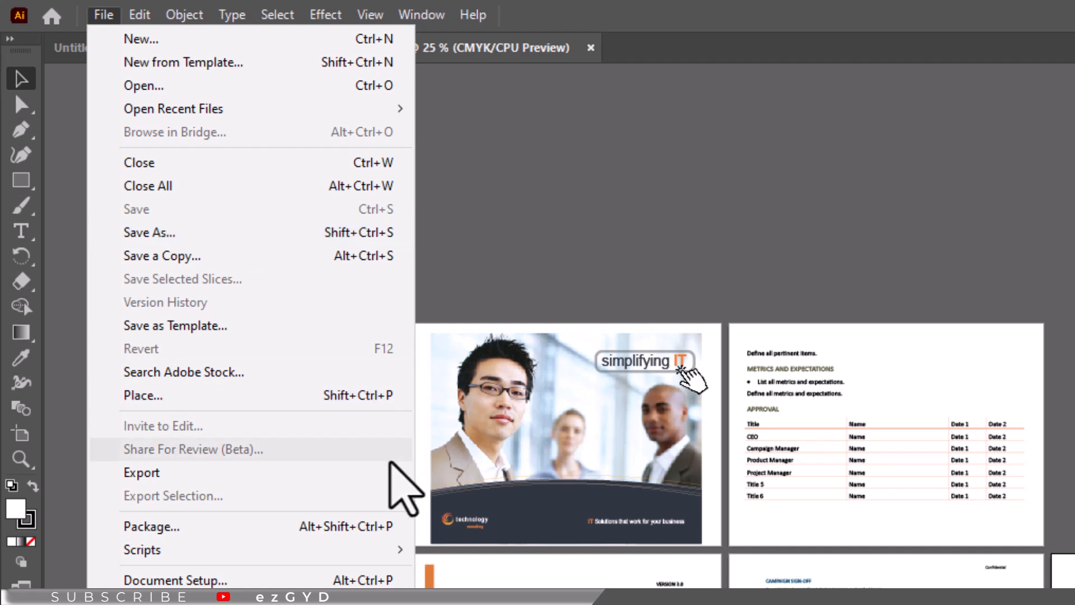
pyautogui.moveTo(141, 472)
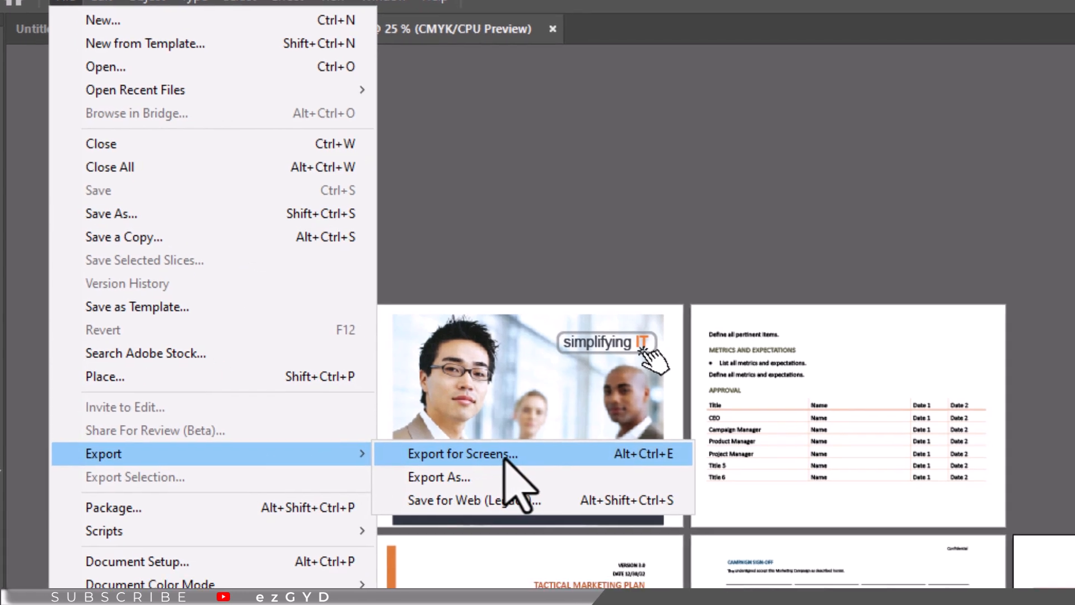
# Step: In Export for Screens, select brochure artboards 1–5 and export them as separate PDFs
pyautogui.click(462, 454)
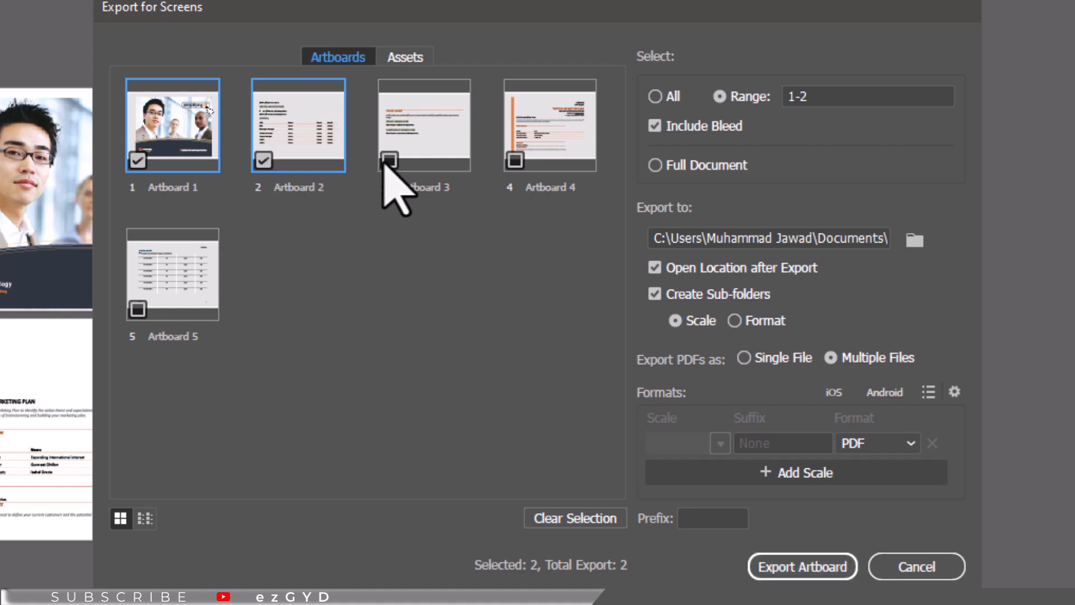
pyautogui.click(137, 309)
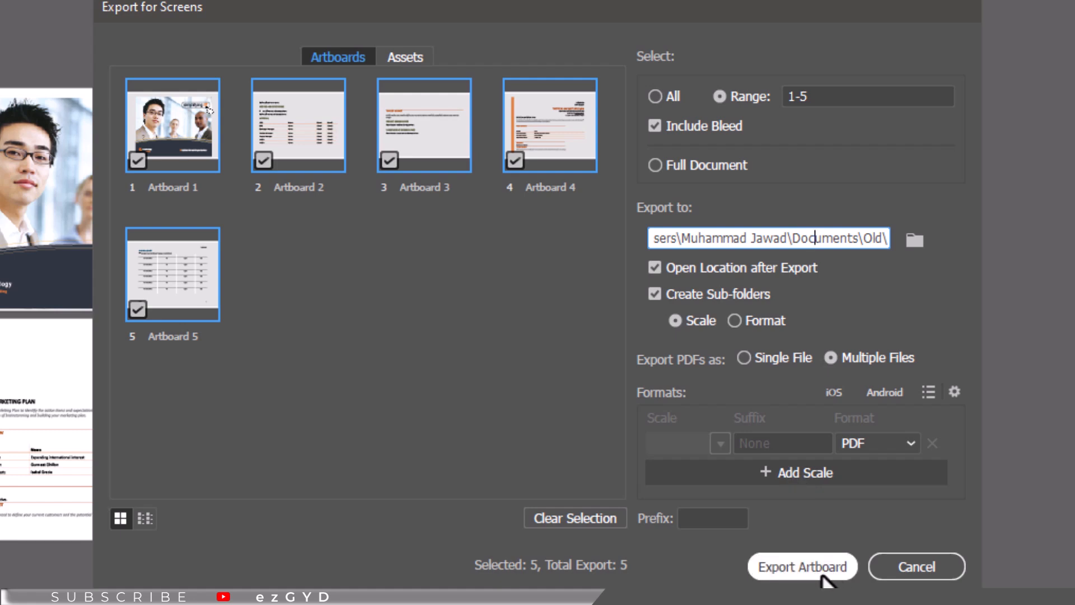
pyautogui.click(801, 566)
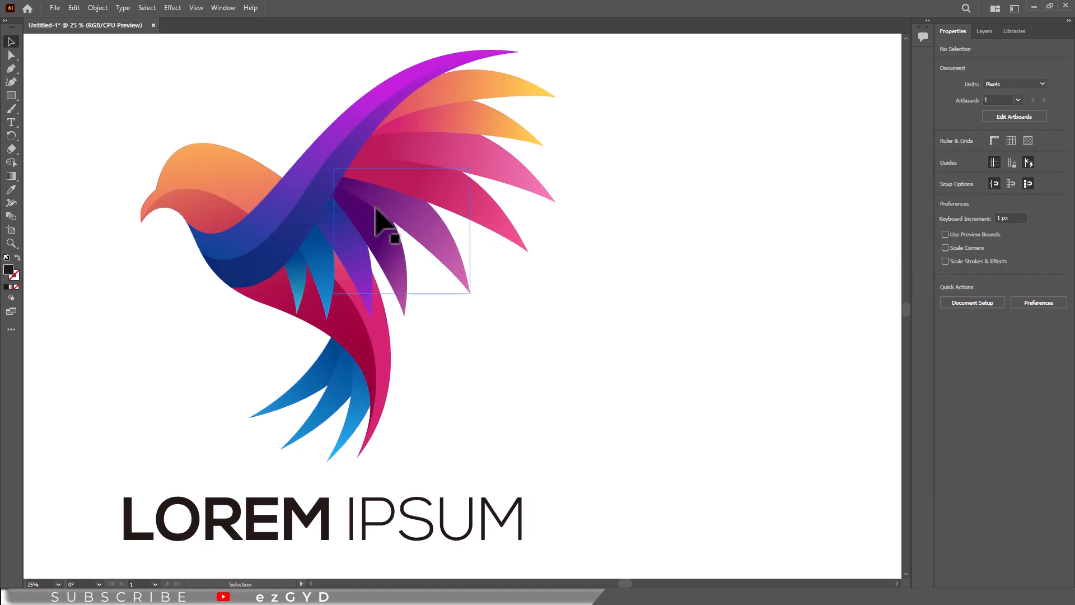
# Step: Select the bird artwork to begin collecting it as an export asset
pyautogui.click(381, 219)
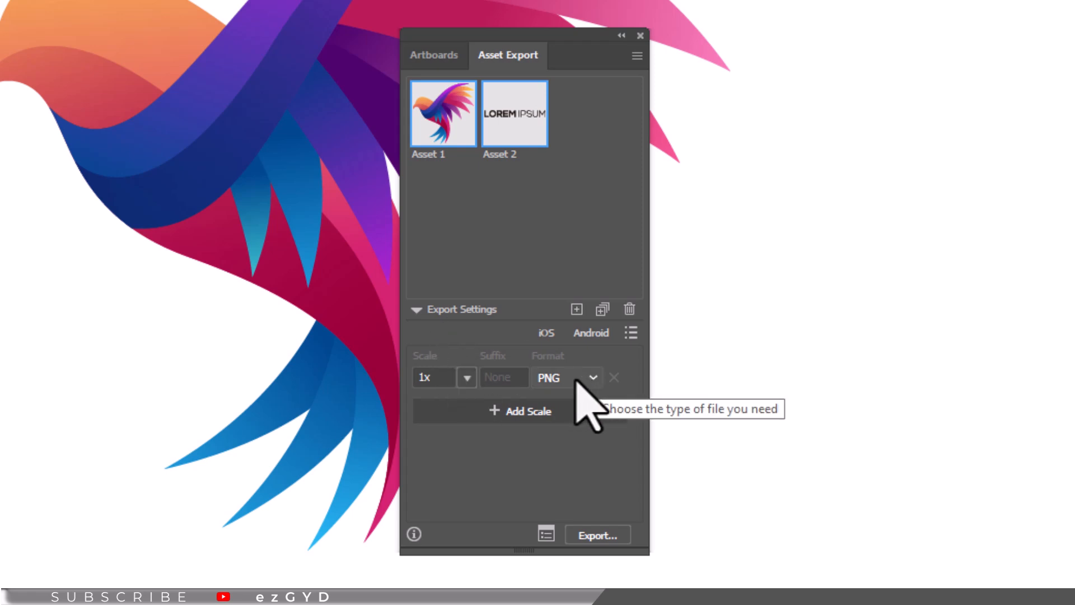
# Step: Keep PNG format, add a 2x PNG scale, and export both logo assets
pyautogui.click(566, 377)
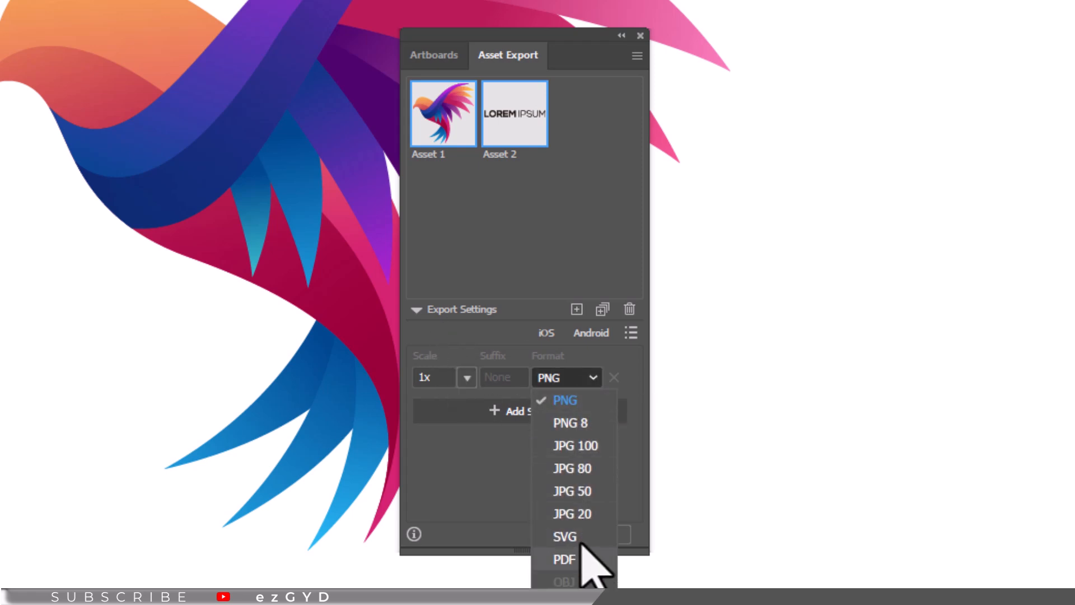
pyautogui.click(565, 400)
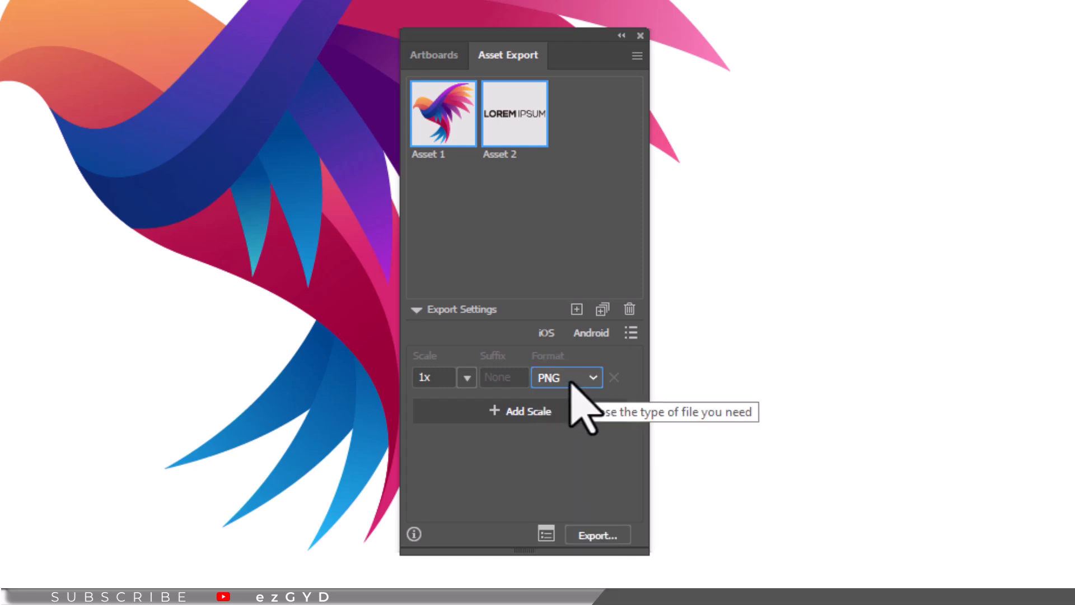
pyautogui.click(565, 377)
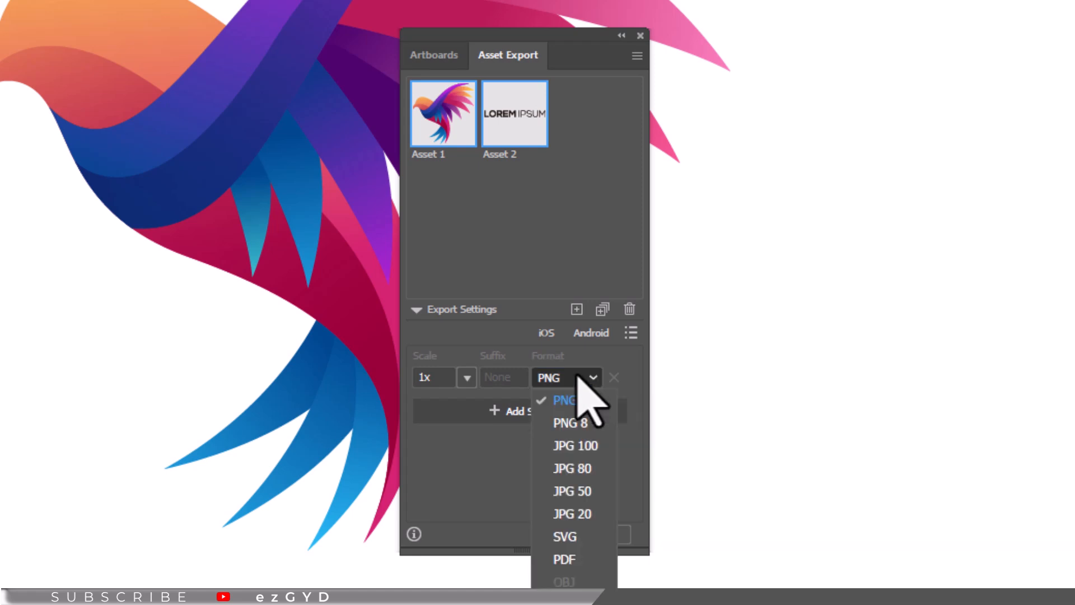
pyautogui.click(564, 400)
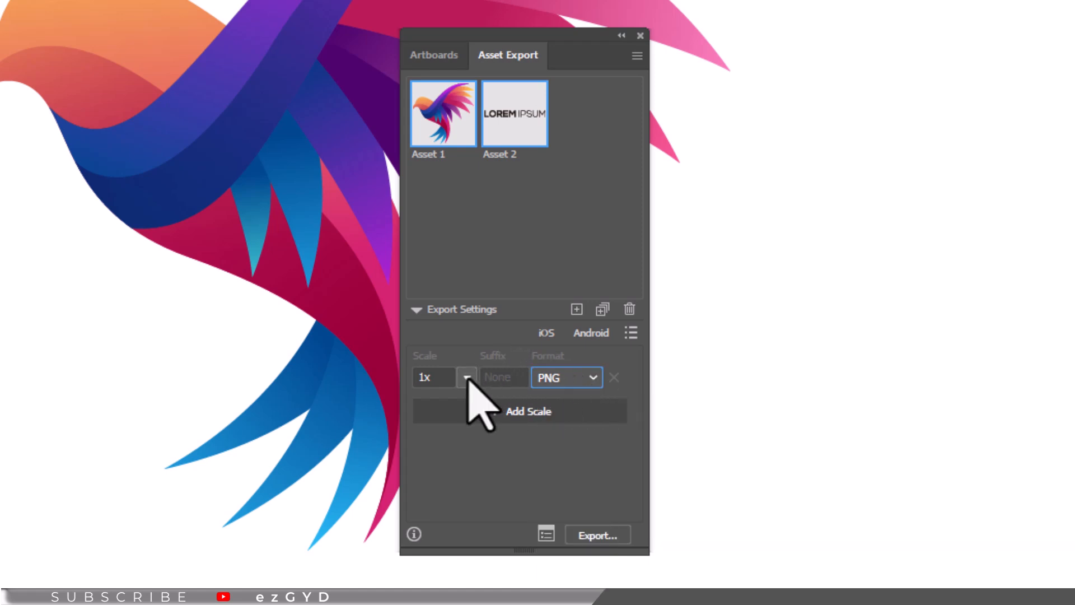
pyautogui.click(519, 412)
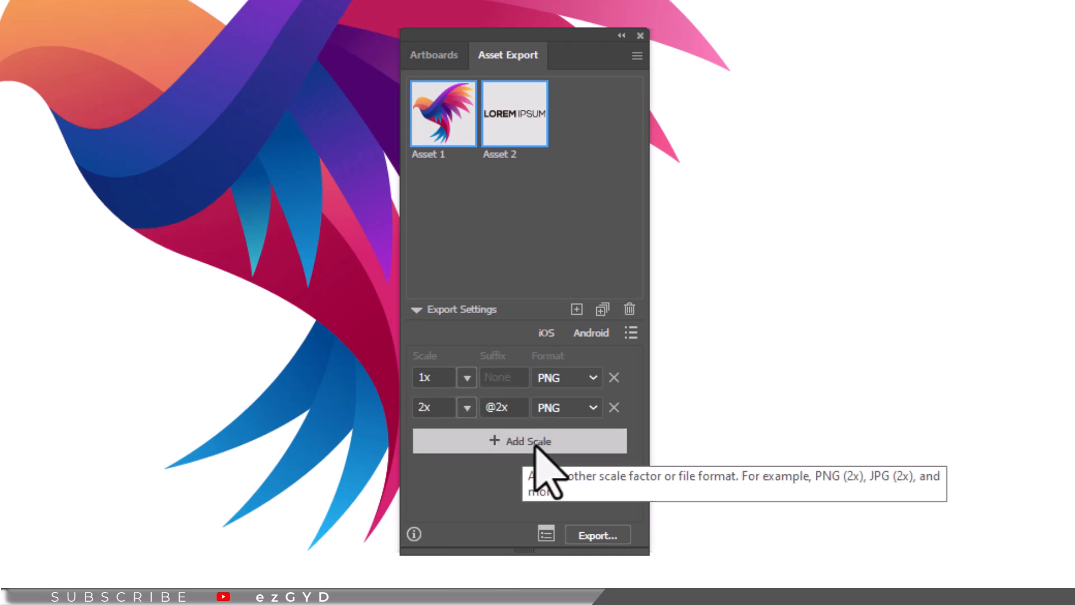
pyautogui.moveTo(541, 473)
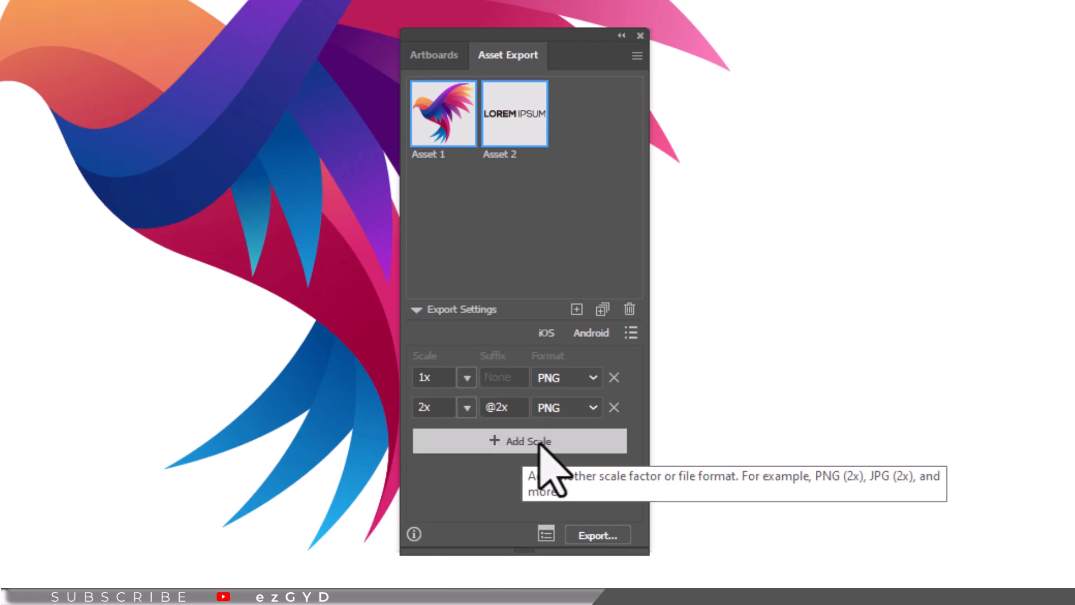
pyautogui.moveTo(522, 480)
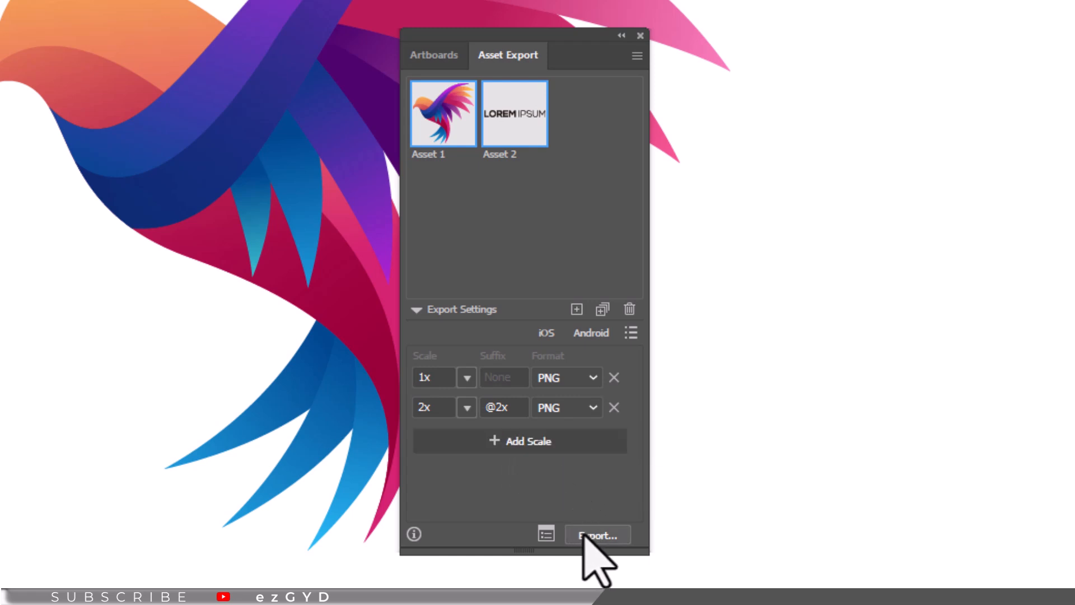
pyautogui.click(596, 535)
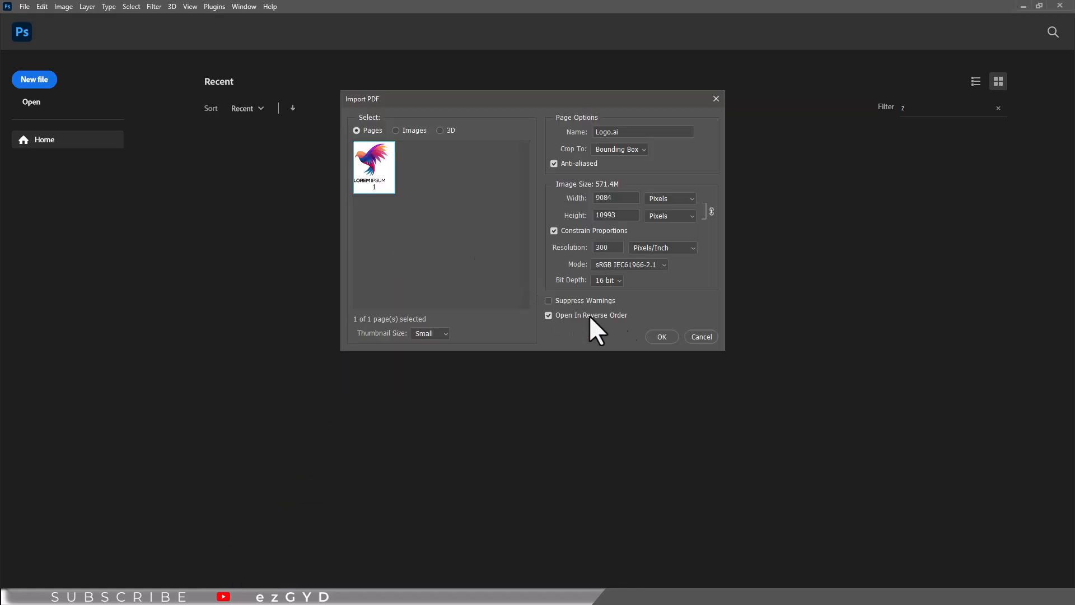
# Step: Confirm the Import PDF dialog to open Logo.ai in Photoshop as one layer
pyautogui.click(660, 337)
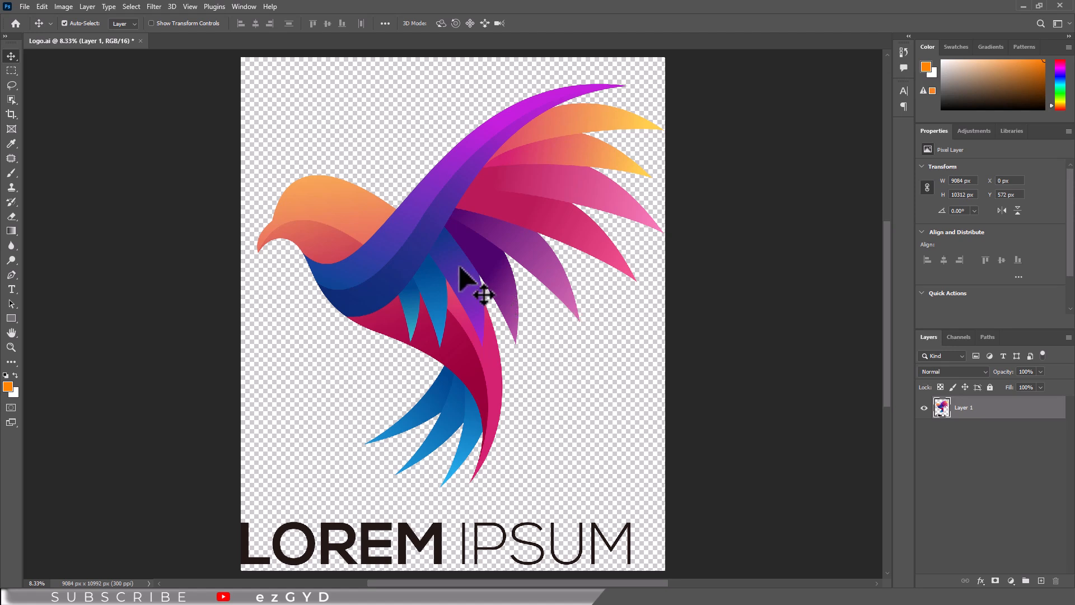
pyautogui.moveTo(467, 281); pyautogui.dragTo(439, 247)
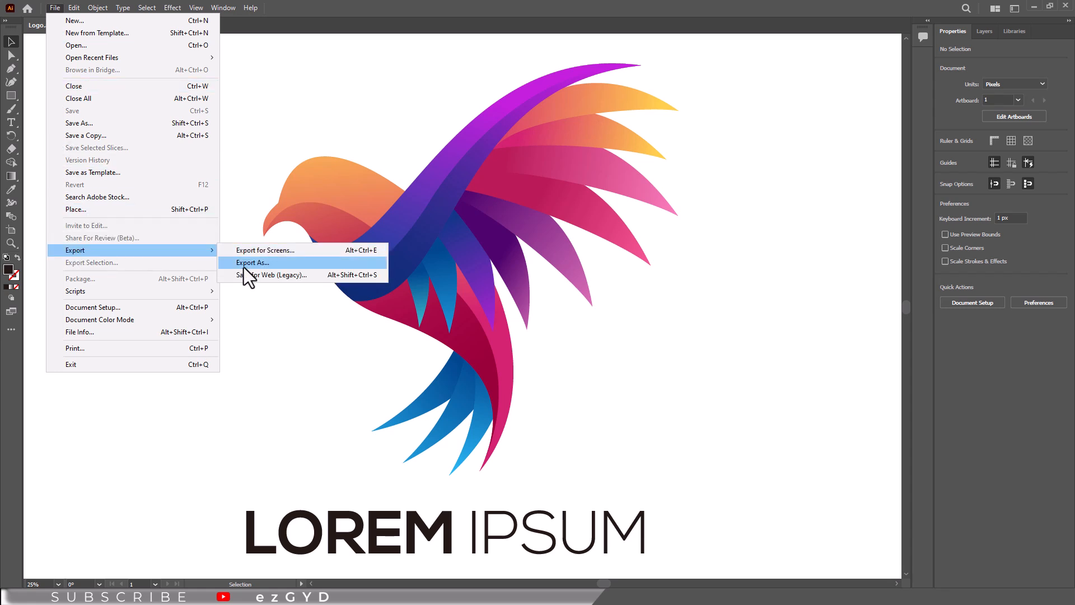
# Step: Export the bird logo as Photoshop file Logo.psd
pyautogui.click(254, 262)
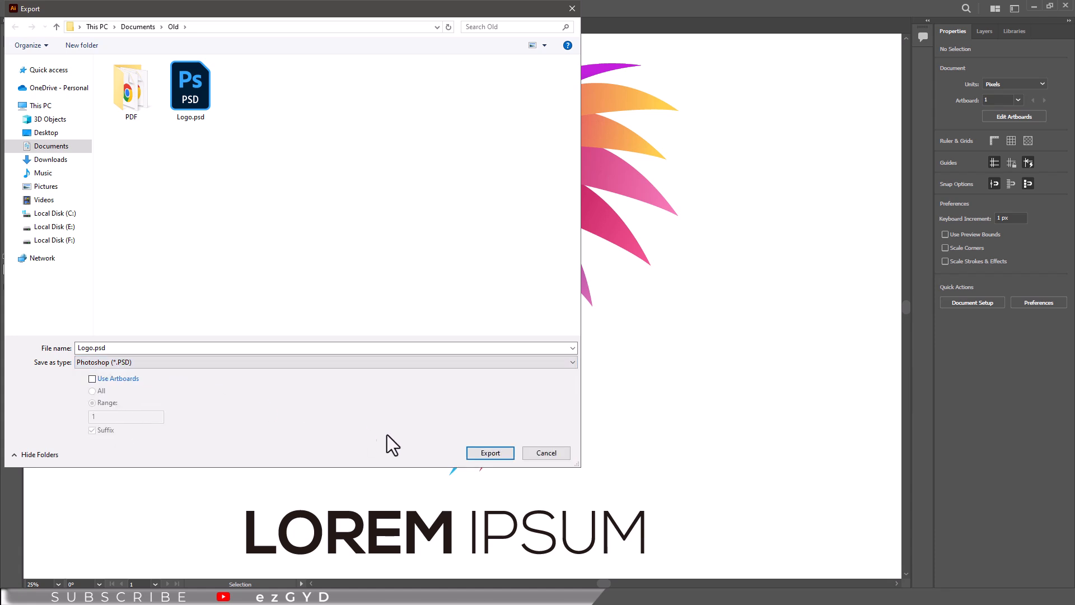
pyautogui.click(490, 453)
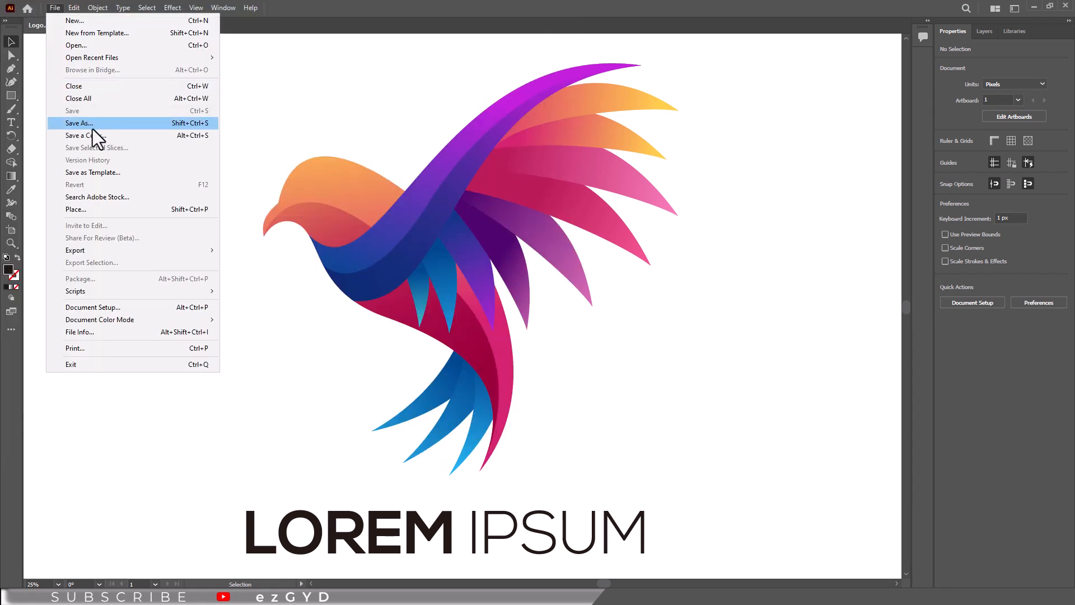
pyautogui.click(79, 123)
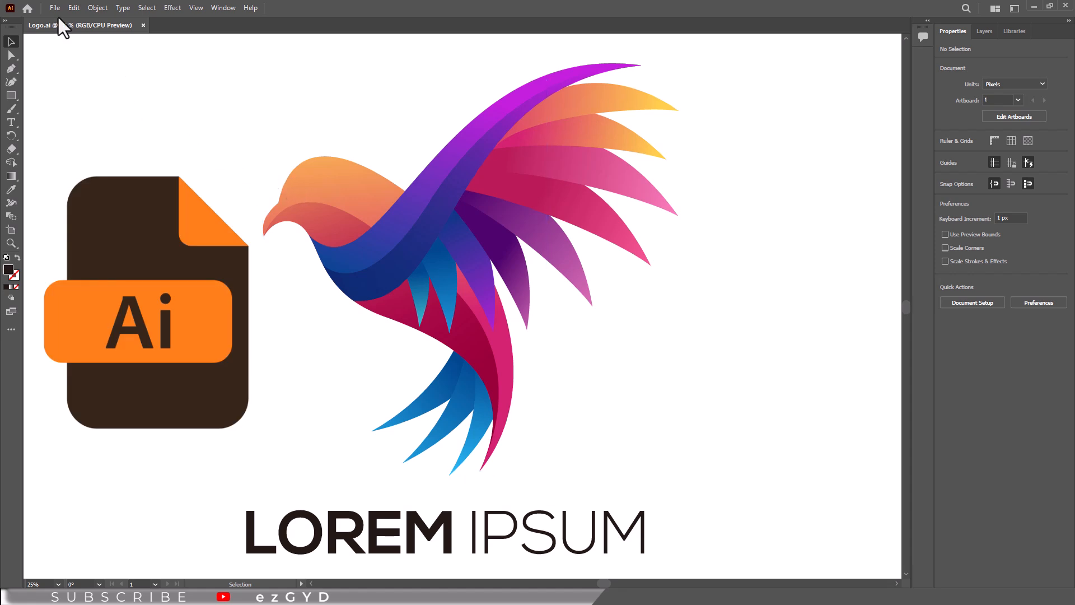
pyautogui.click(54, 7)
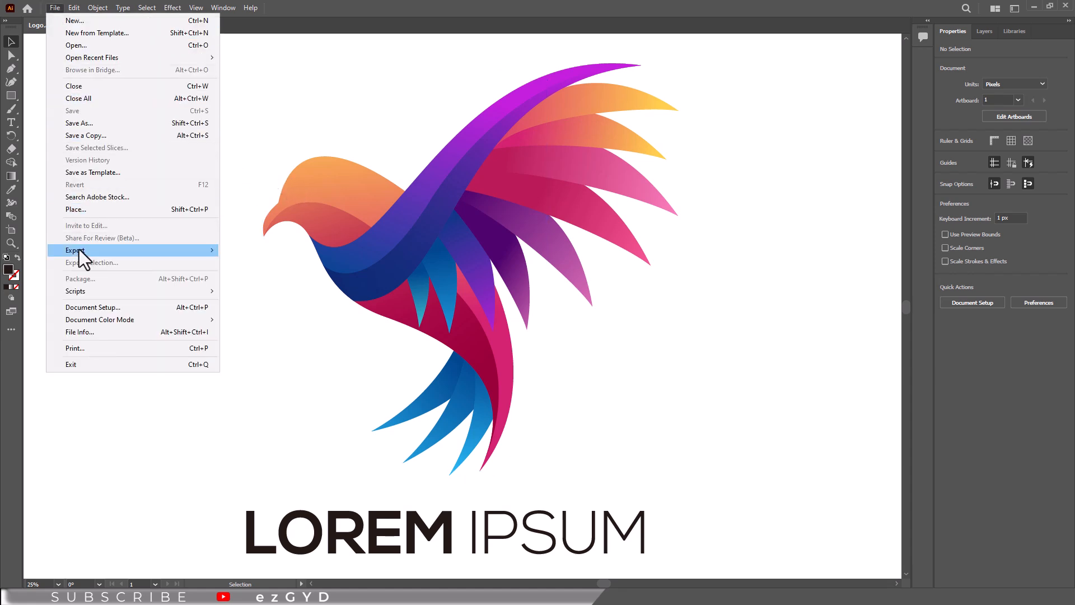
pyautogui.click(75, 250)
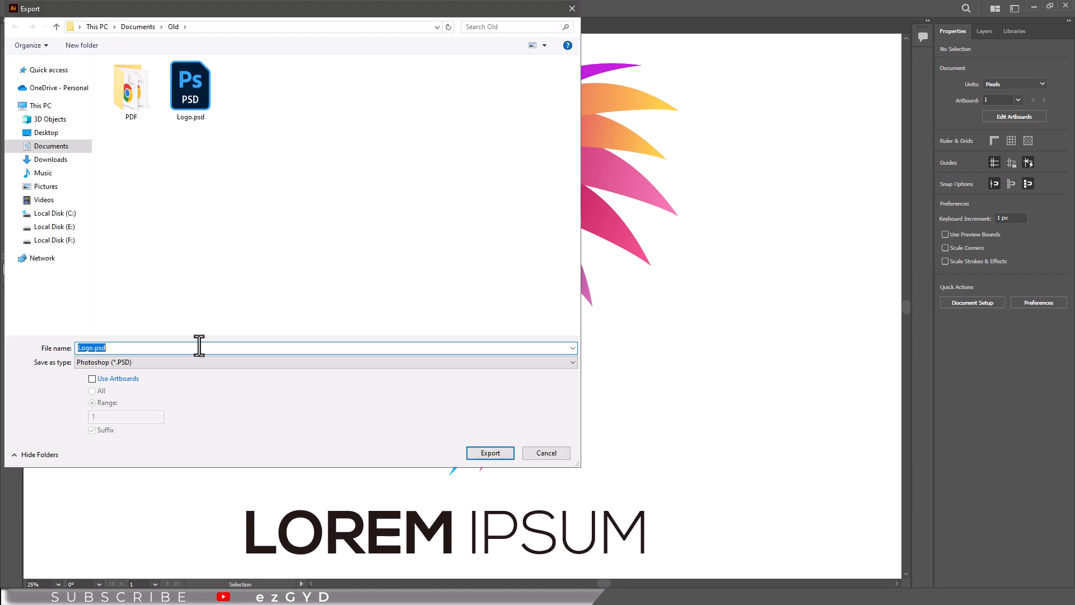
pyautogui.click(326, 362)
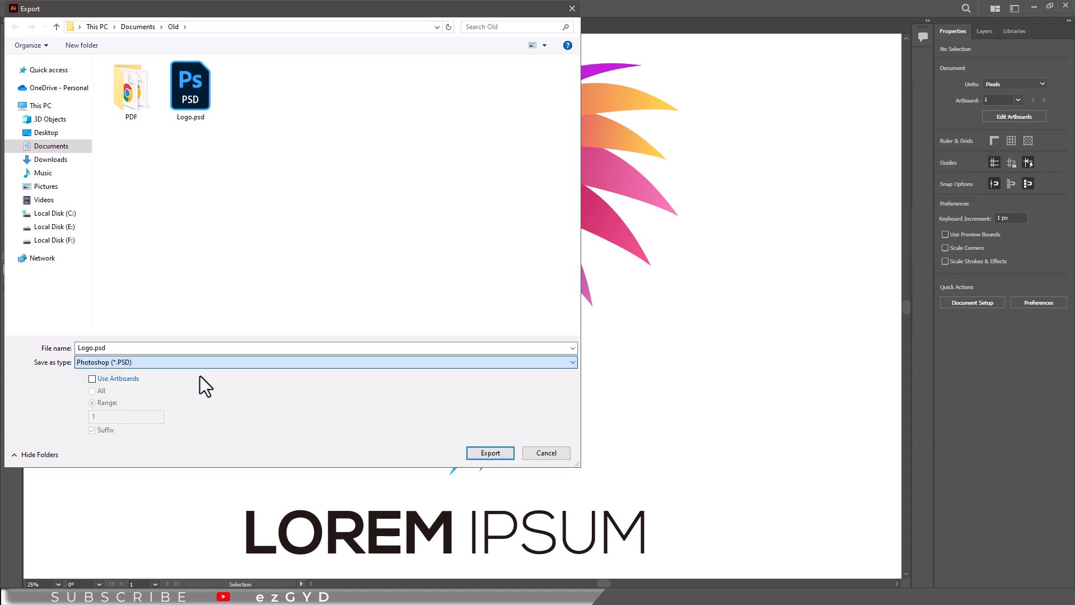
pyautogui.moveTo(546, 453)
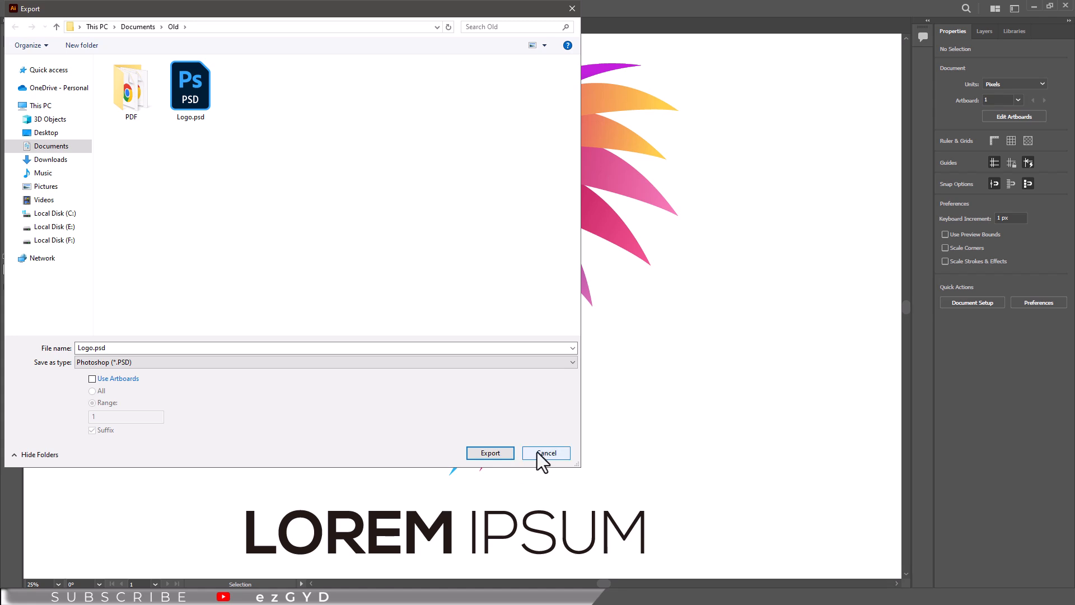
pyautogui.click(546, 453)
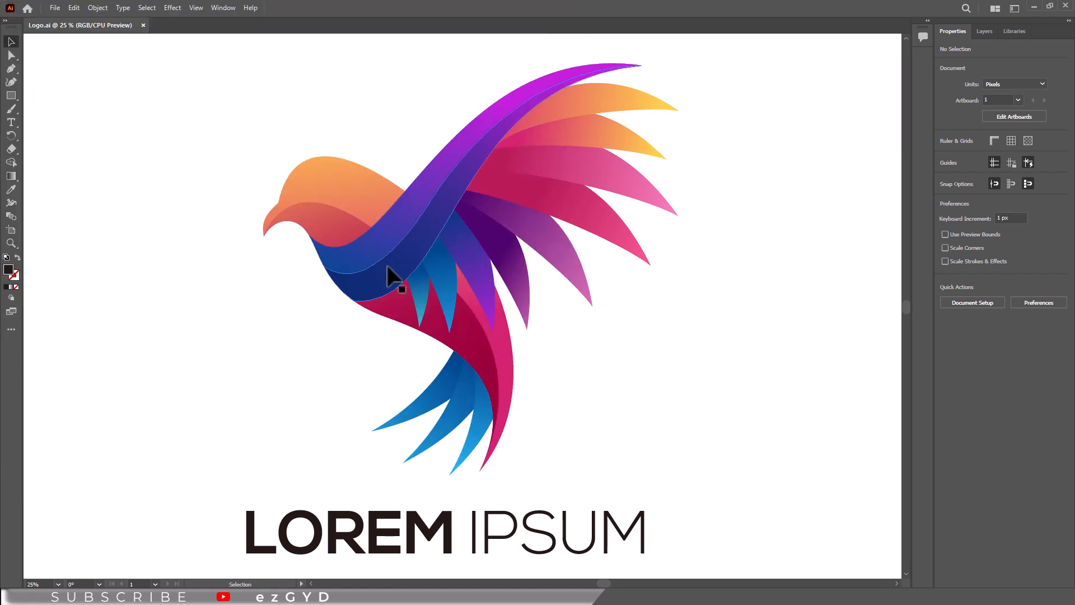